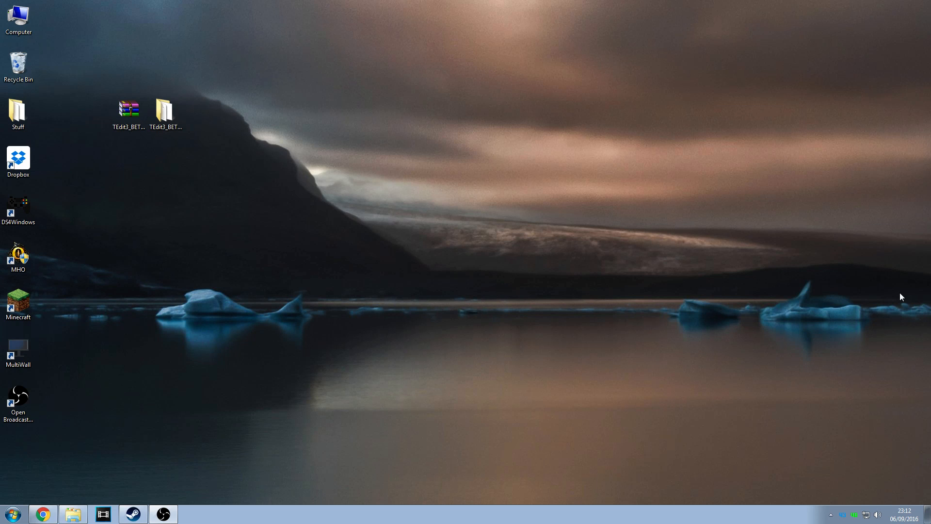
mouse_move(349, 298)
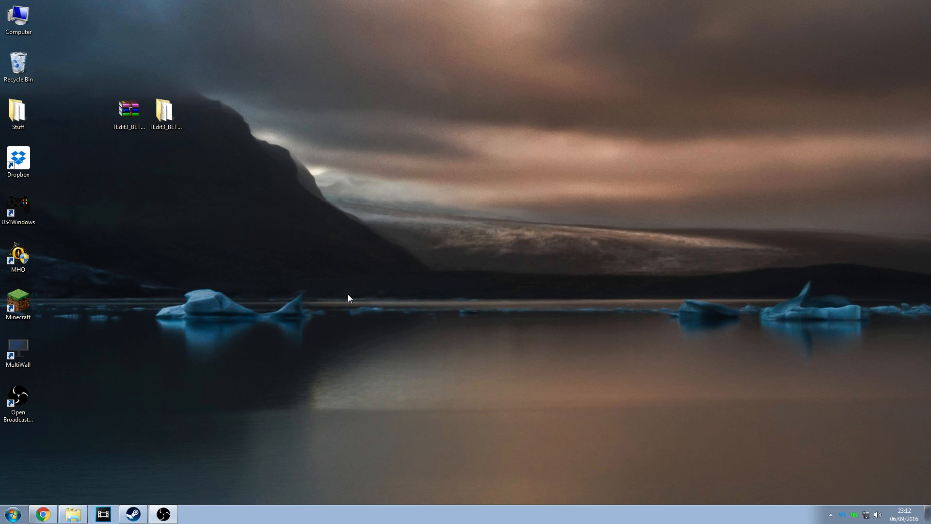
Step: Move the downloads page aside and delete the old TEdit3_BETA_v3.8.16244.140 folder
click(129, 109)
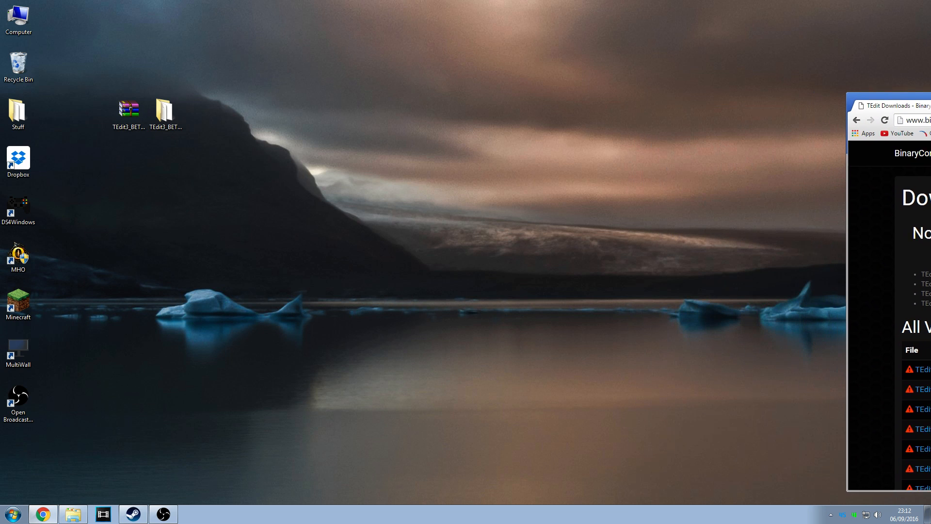
drag(890, 105, 416, 66)
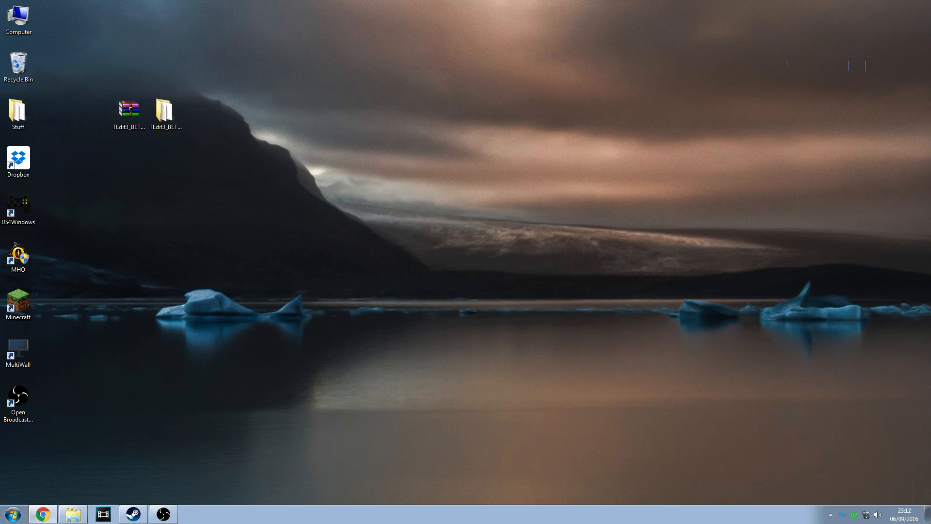
click(129, 113)
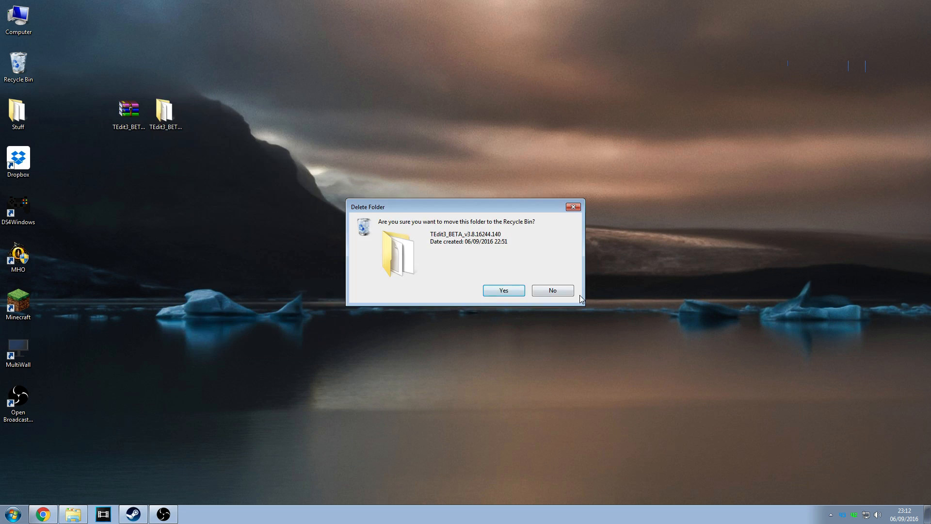
click(503, 290)
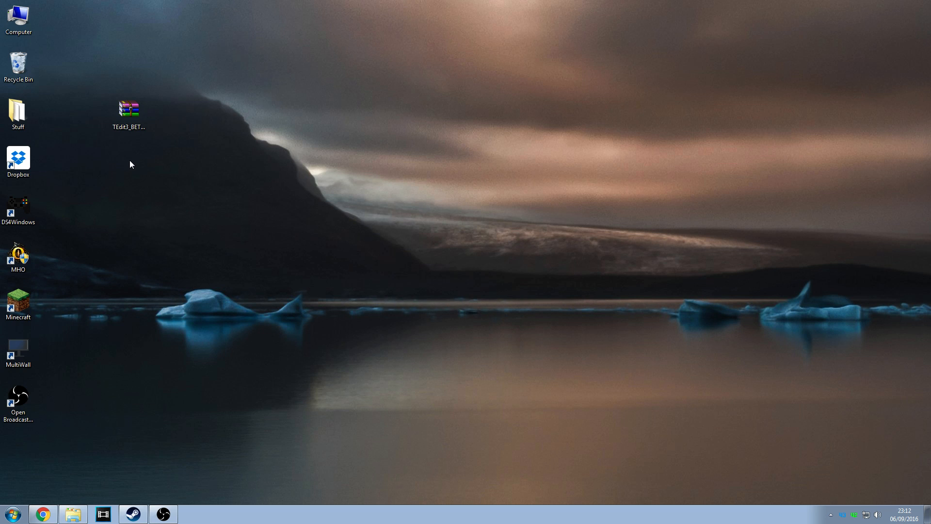
Step: Extract the TEdit archive and place the new folder beside it
click(129, 110)
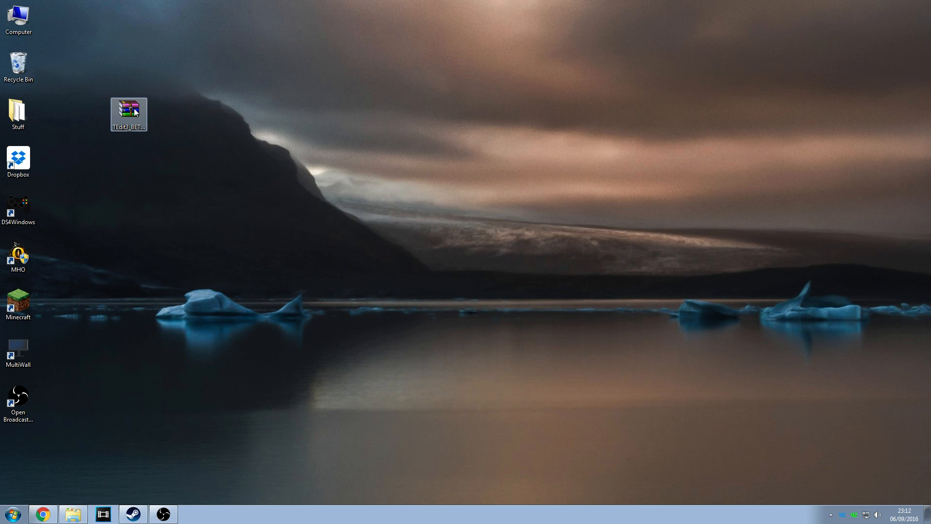
click(129, 114)
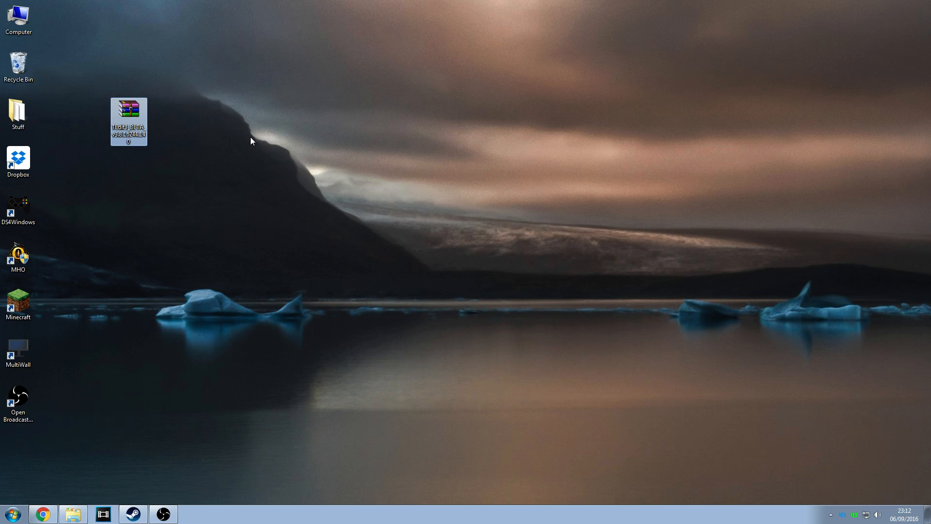
mouse_move(307, 155)
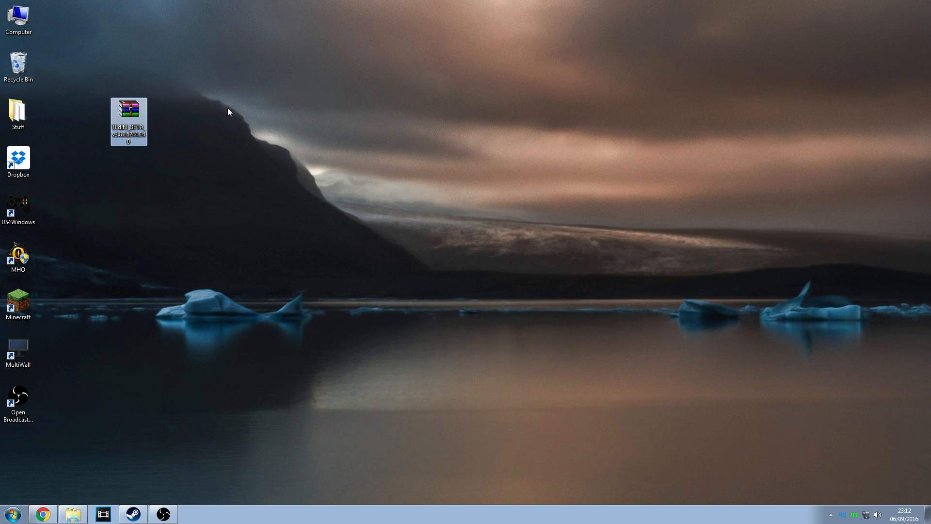
right_click(129, 121)
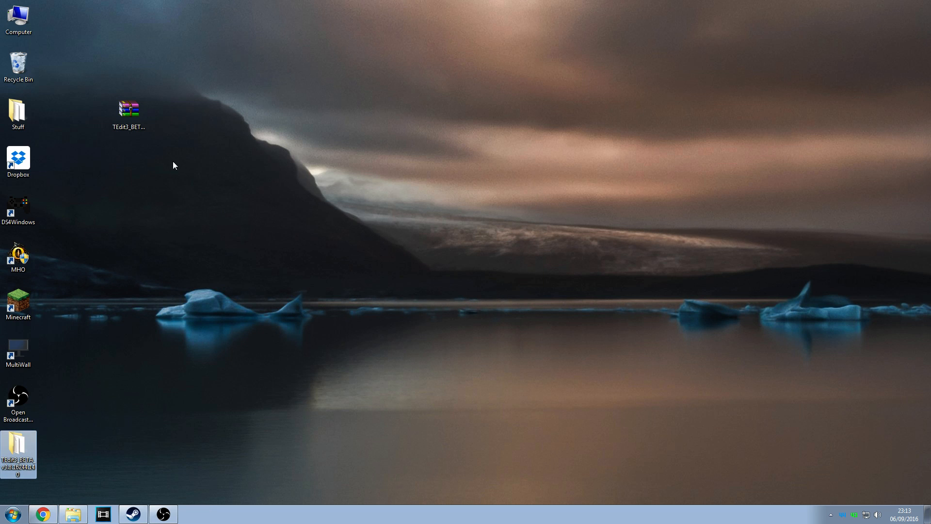
drag(18, 454, 165, 122)
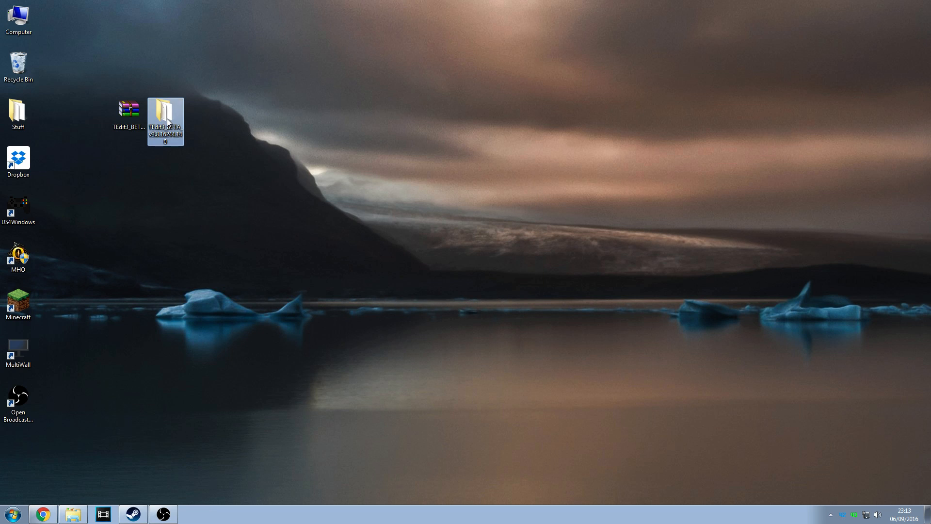
Step: Open the extracted TEdit folder and launch the TEditXna application
double_click(165, 114)
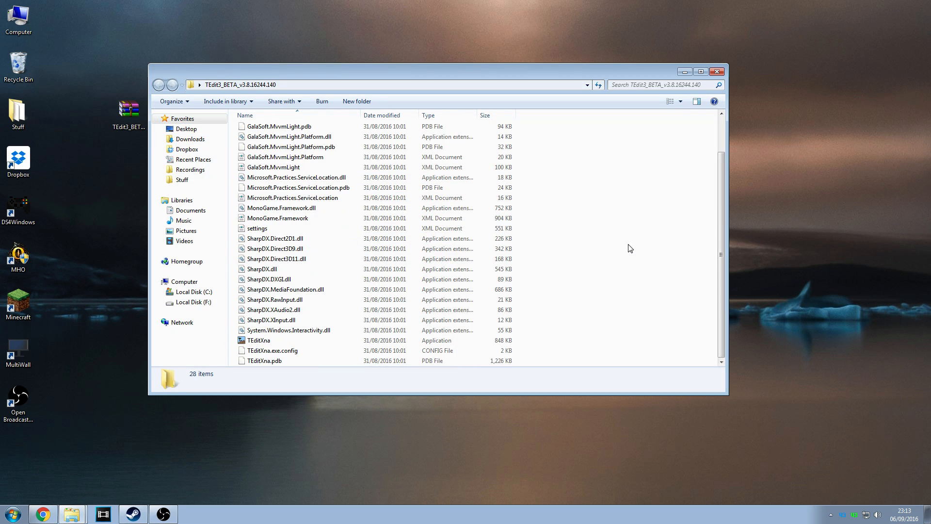
click(260, 339)
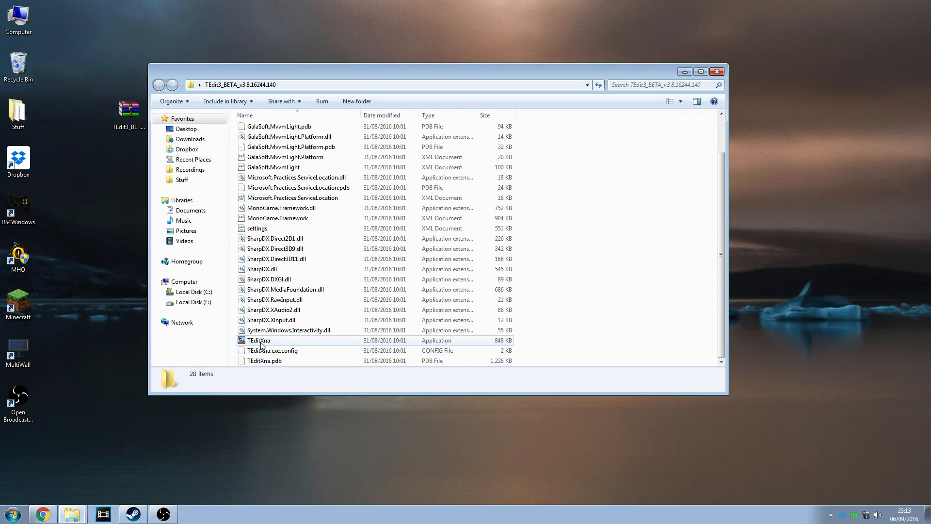
click(259, 339)
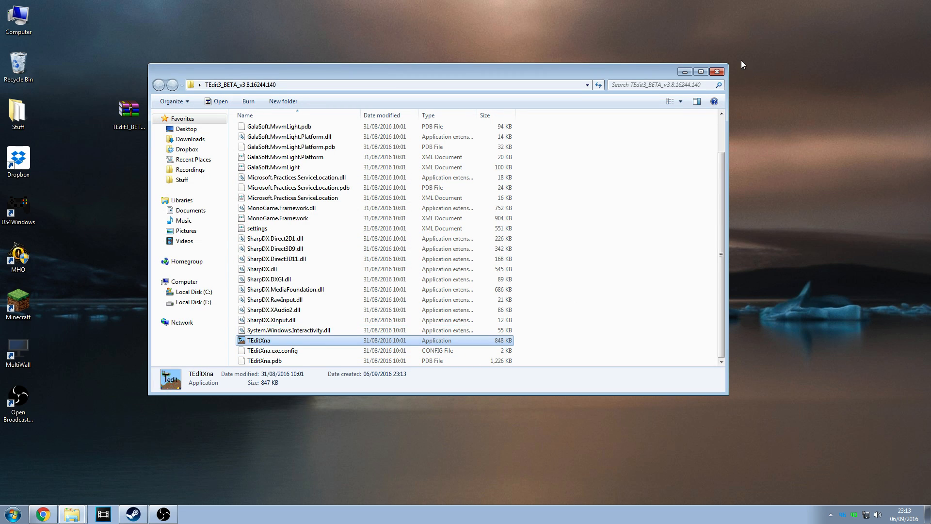
click(716, 71)
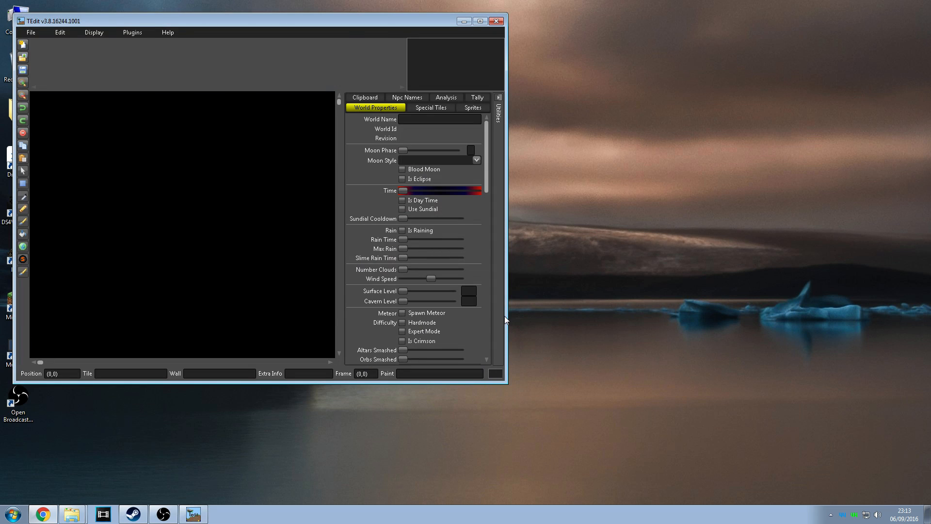
mouse_move(304, 7)
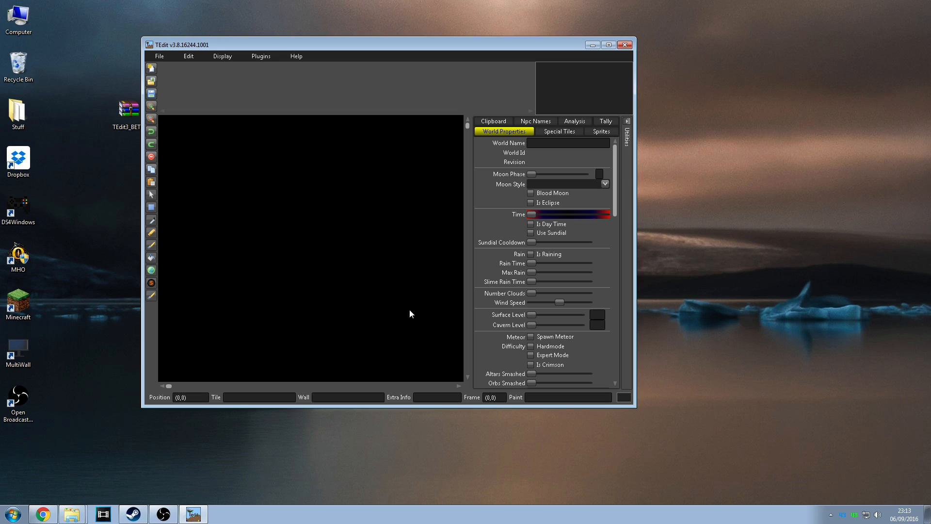
mouse_move(416, 312)
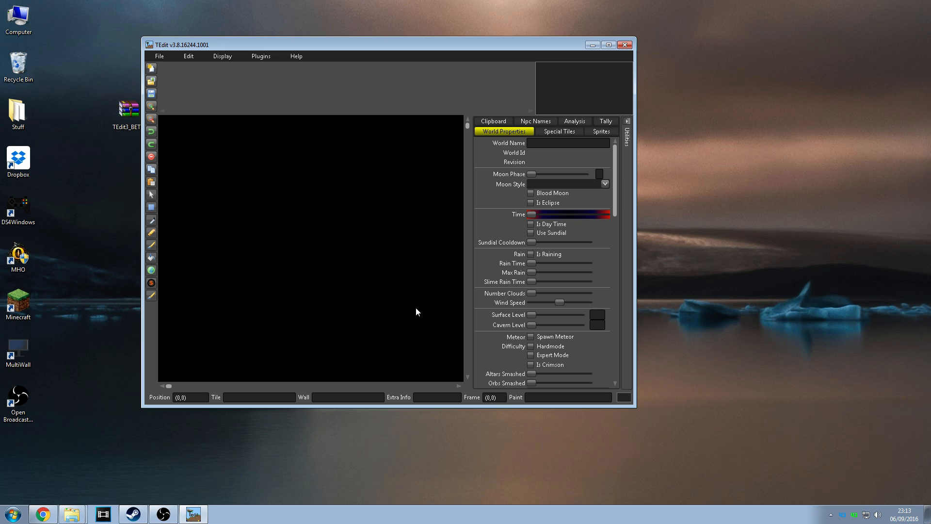
mouse_move(403, 298)
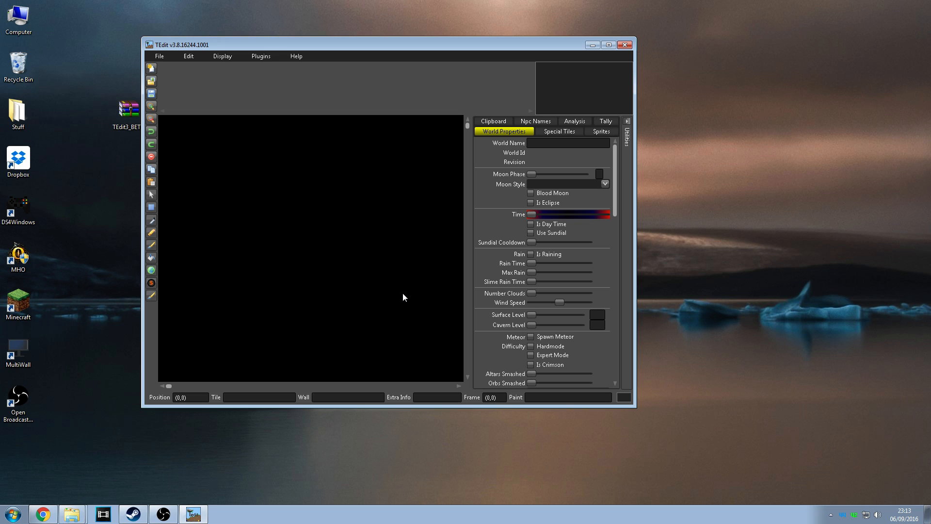
mouse_move(405, 294)
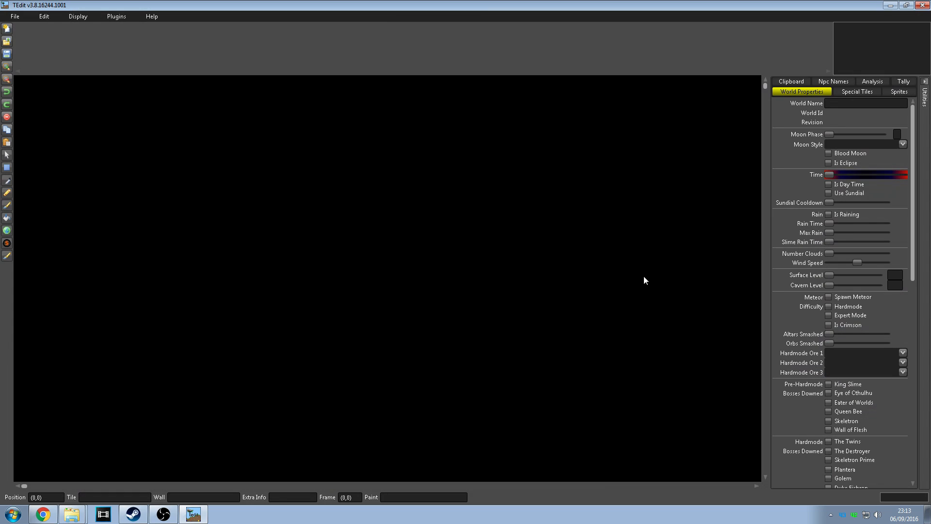
mouse_move(432, 332)
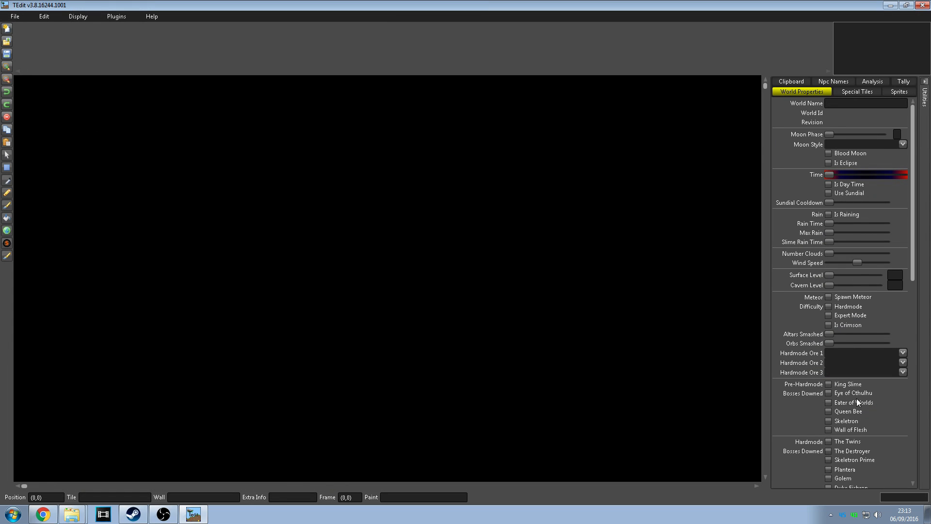
scroll(down, 3)
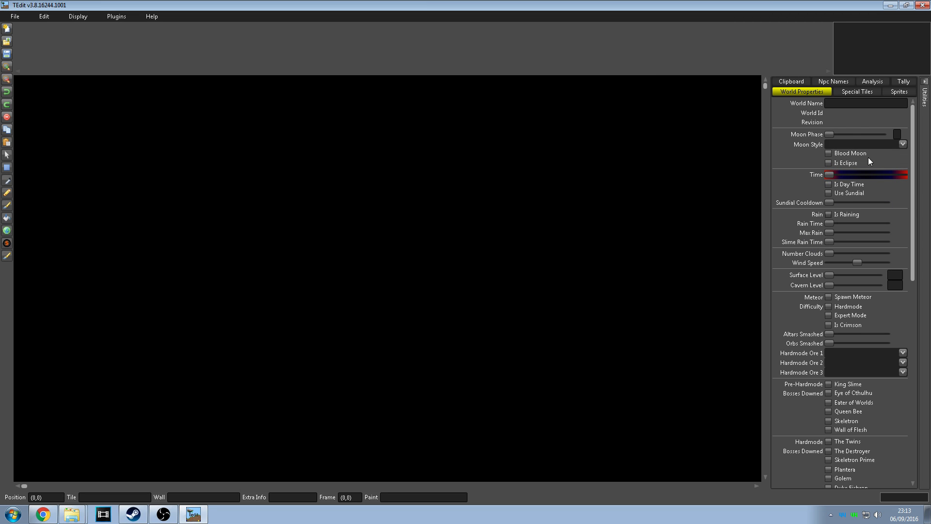
mouse_move(853, 218)
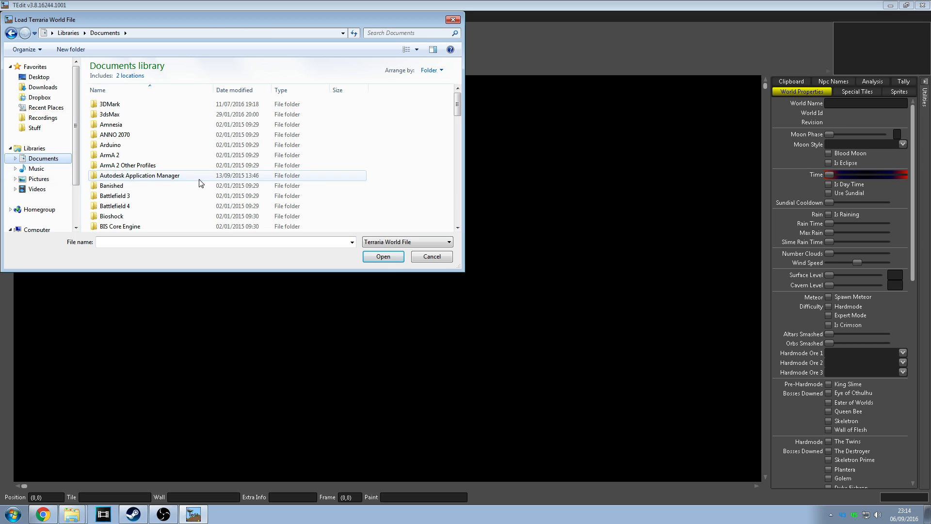
Step: Browse to My Games > Terraria and copy the Worlds folder as a backup
scroll(down, 3)
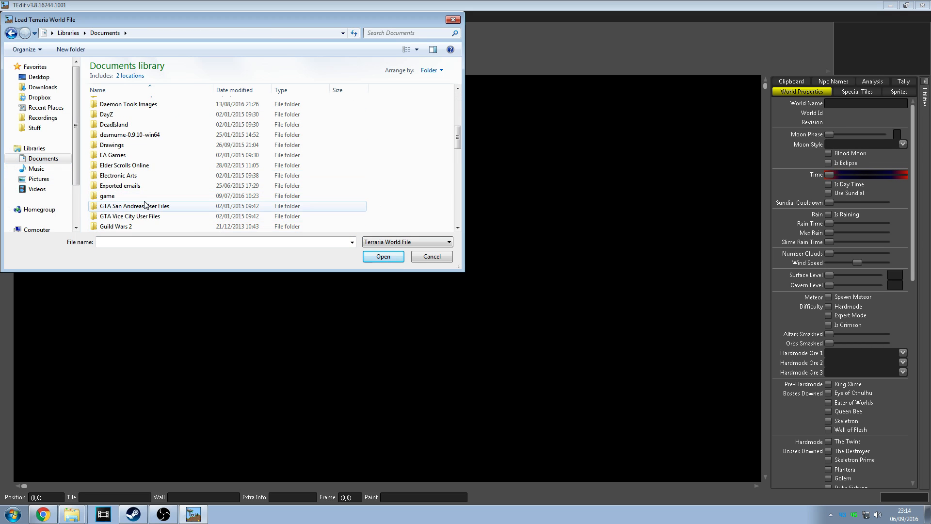
scroll(down, 3)
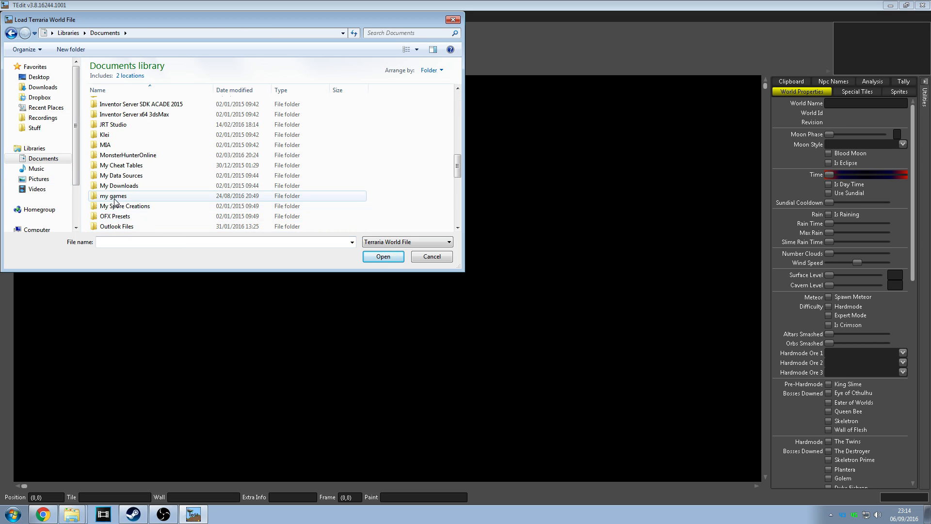
double_click(112, 195)
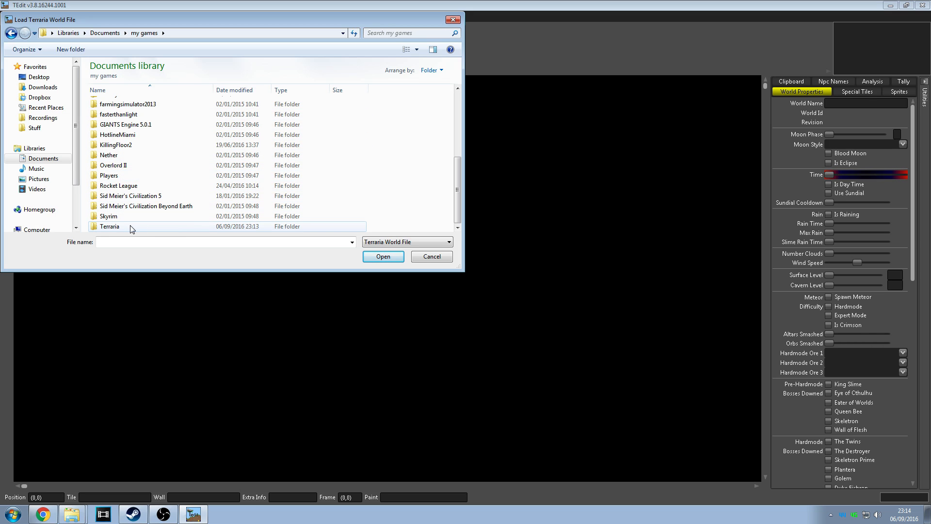
double_click(110, 226)
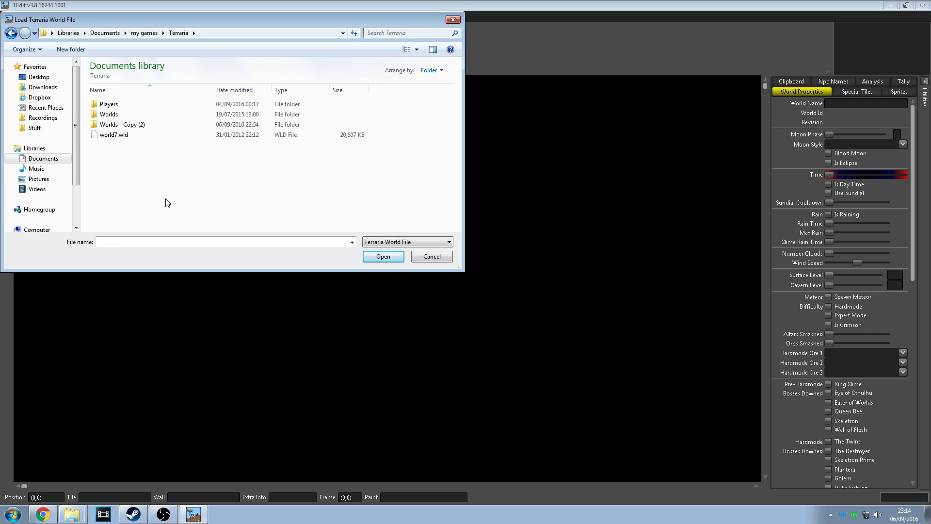
click(109, 114)
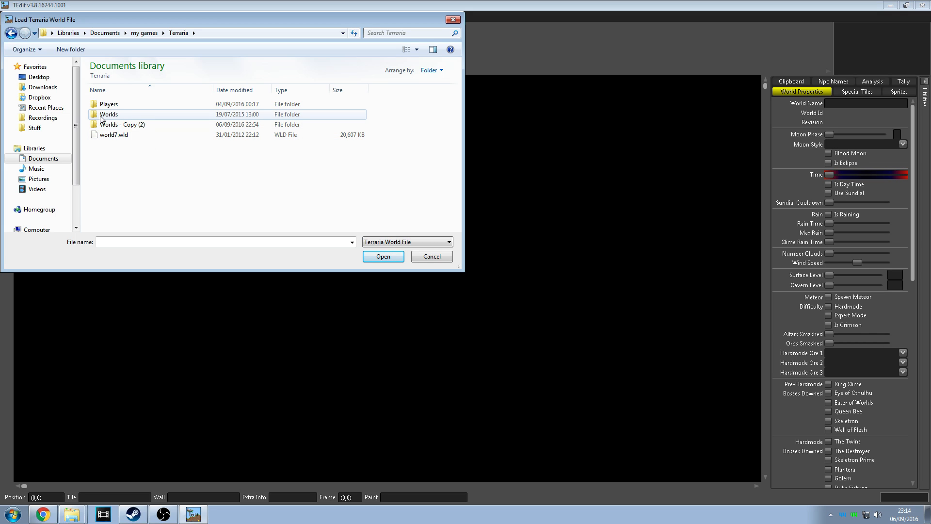
right_click(109, 114)
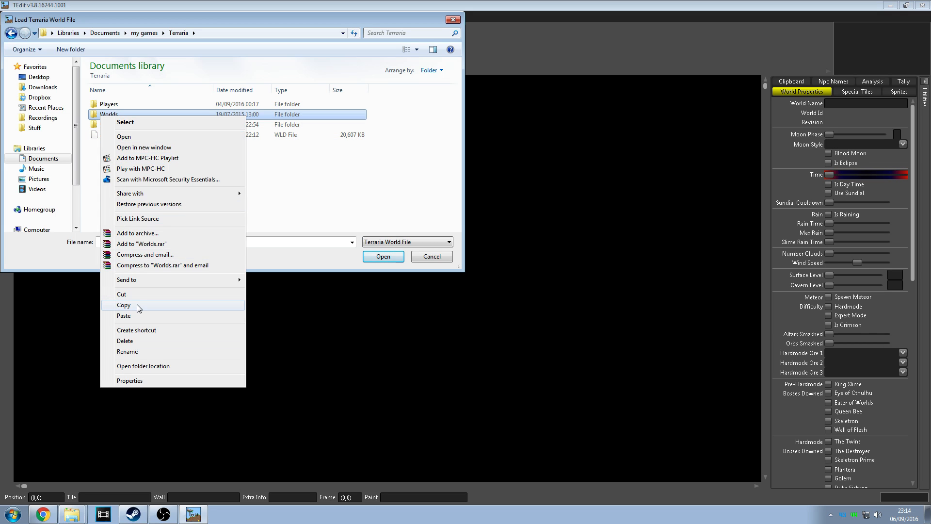
click(124, 315)
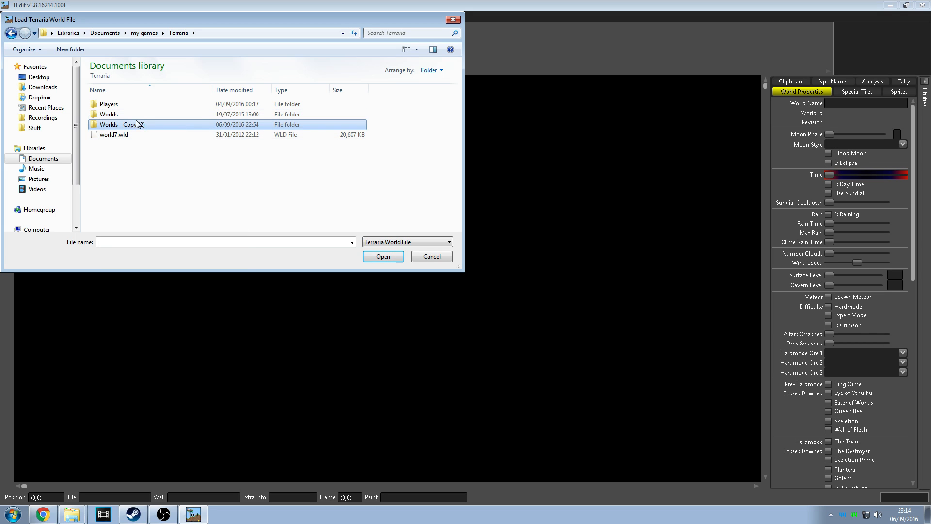
Step: Open the Worlds folder and pick world1.wld to load
click(109, 104)
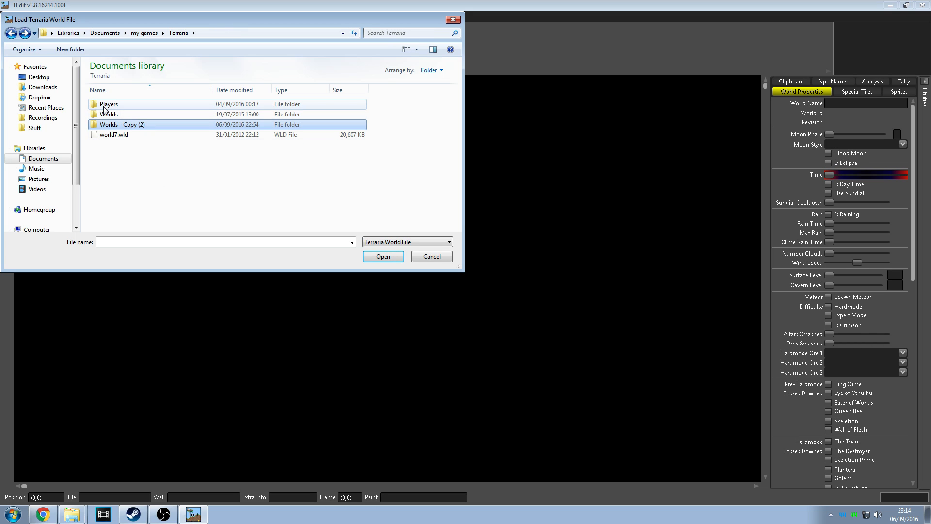
click(109, 114)
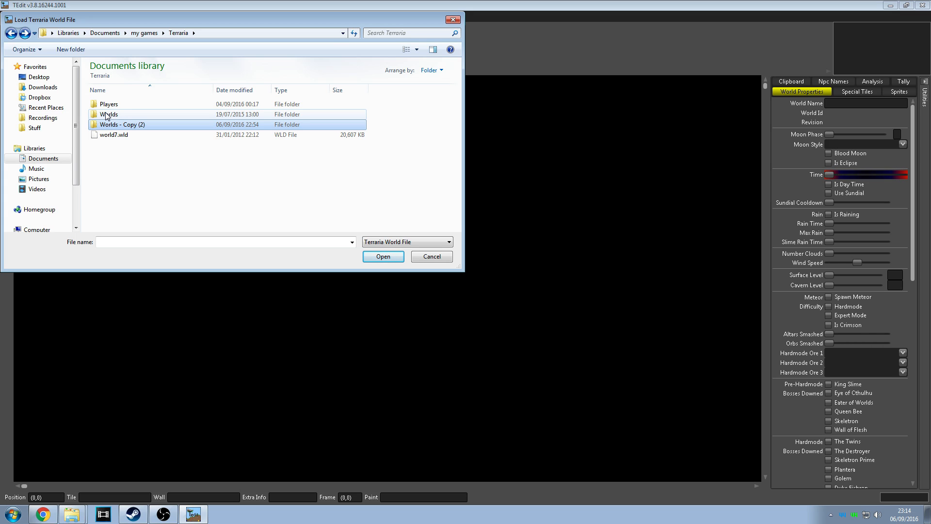
double_click(109, 114)
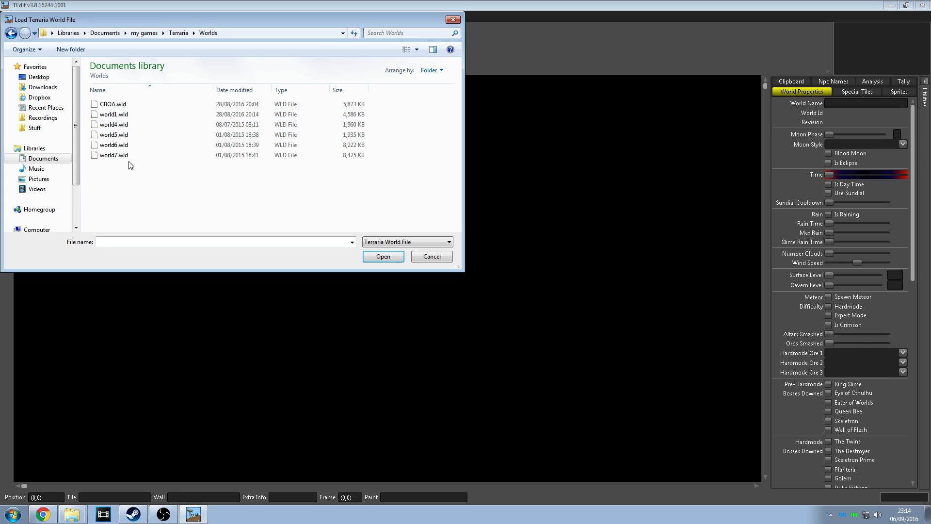
click(113, 114)
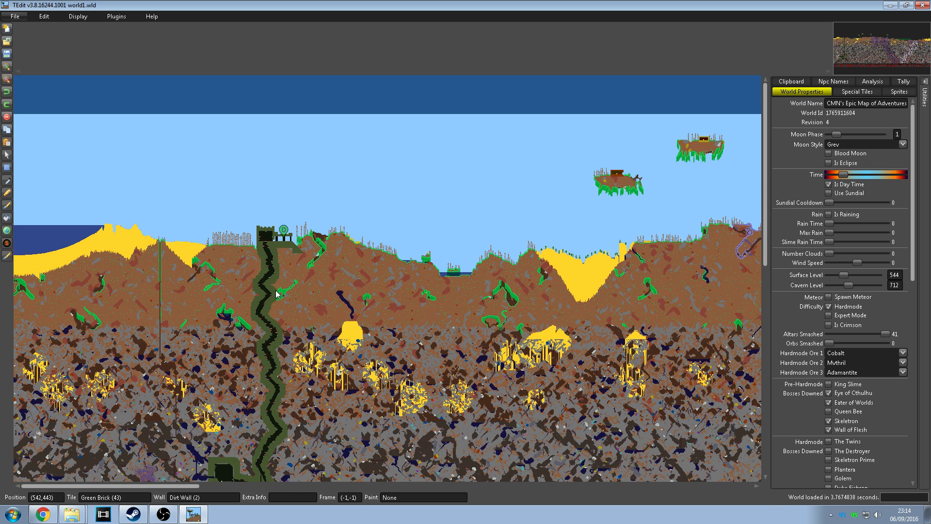
mouse_move(400, 301)
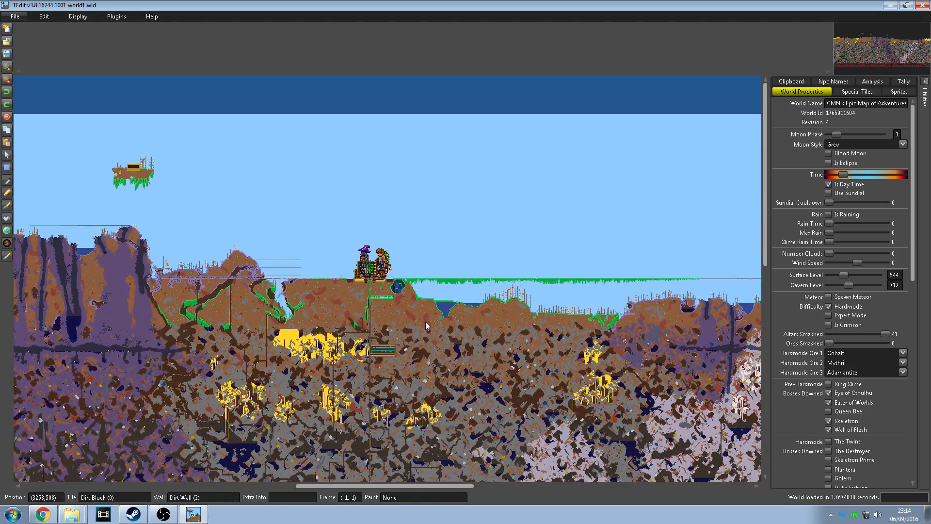
scroll(down, 3)
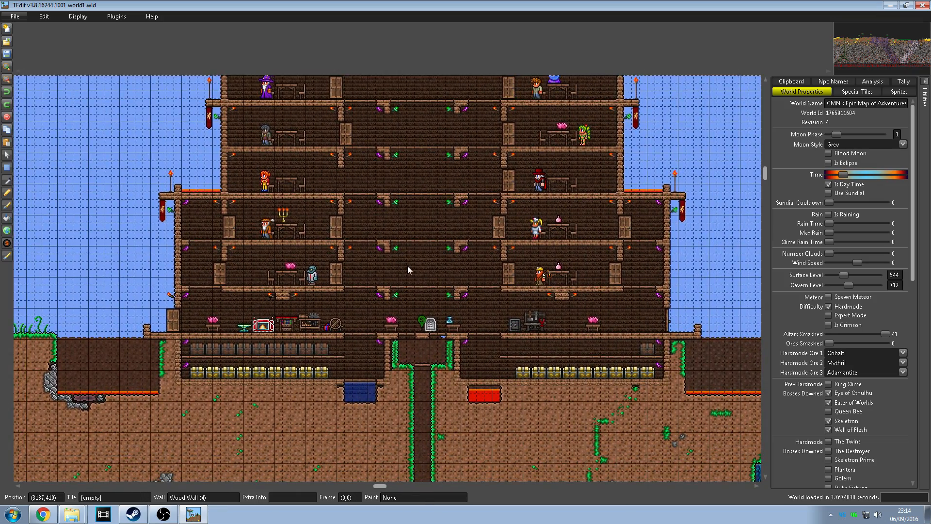
mouse_move(98, 283)
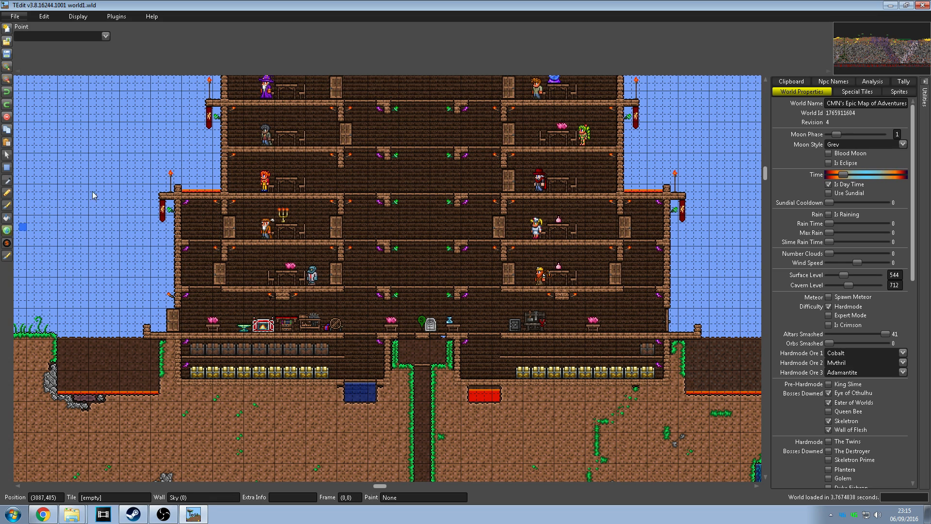
mouse_move(64, 65)
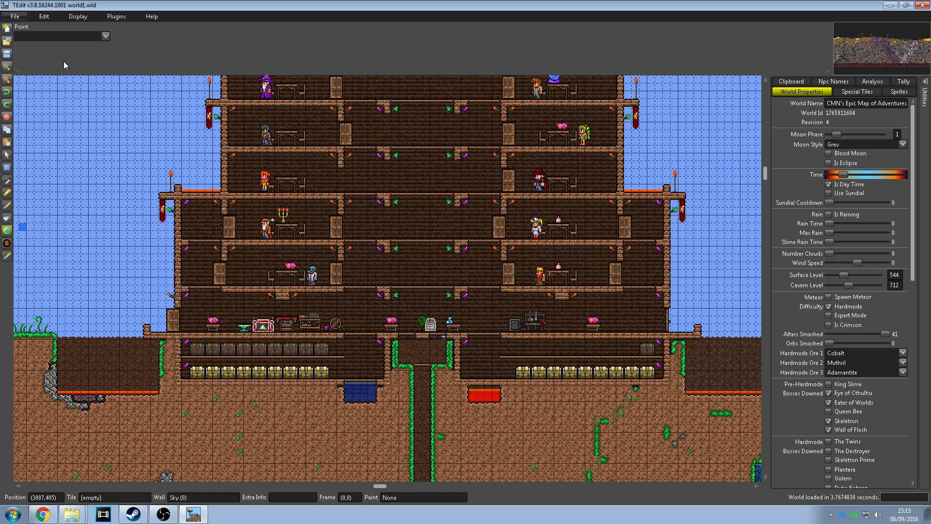
mouse_move(266, 221)
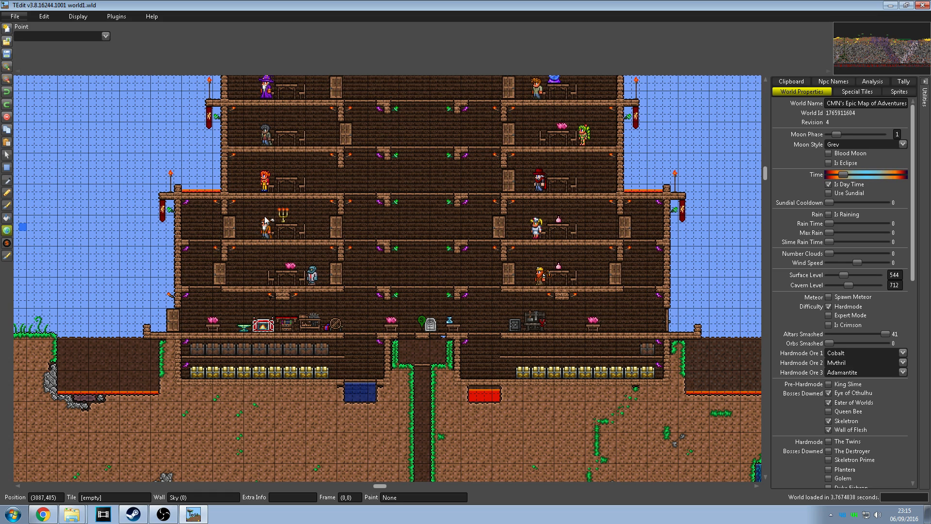
mouse_move(326, 238)
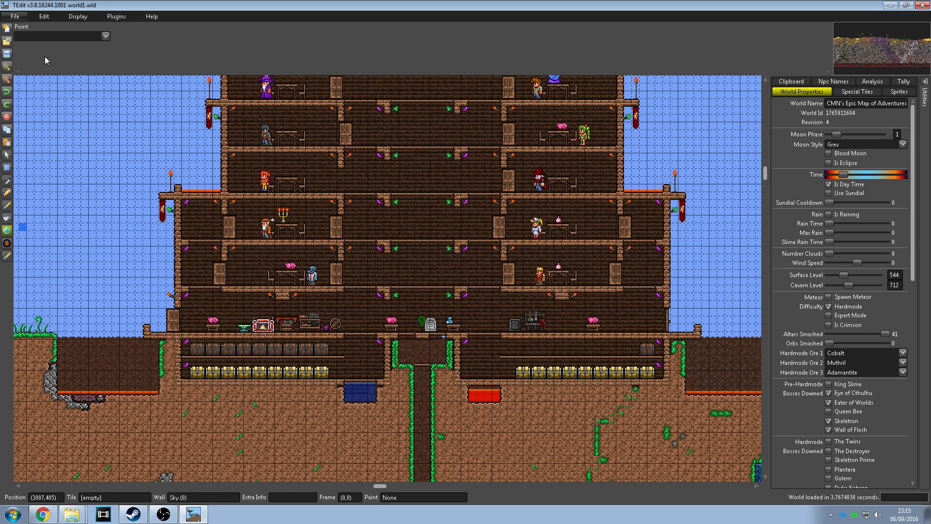
mouse_move(50, 51)
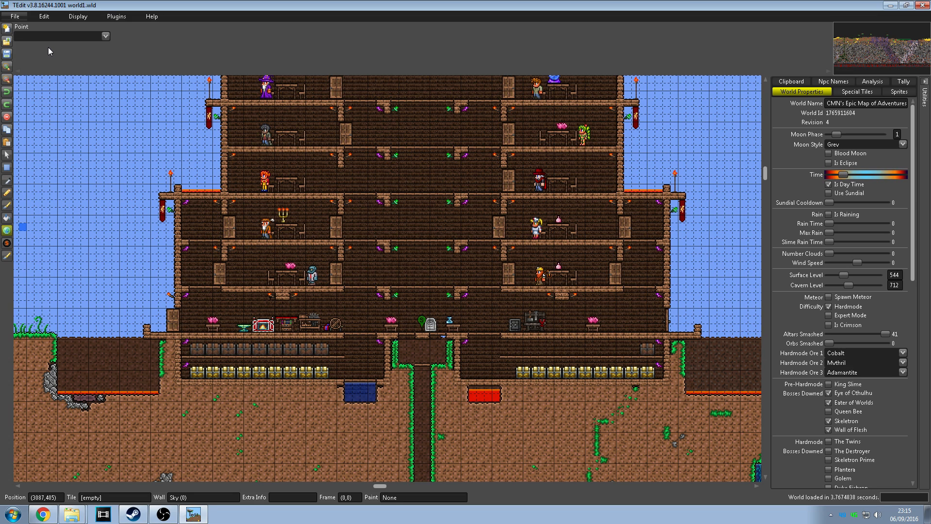
mouse_move(58, 51)
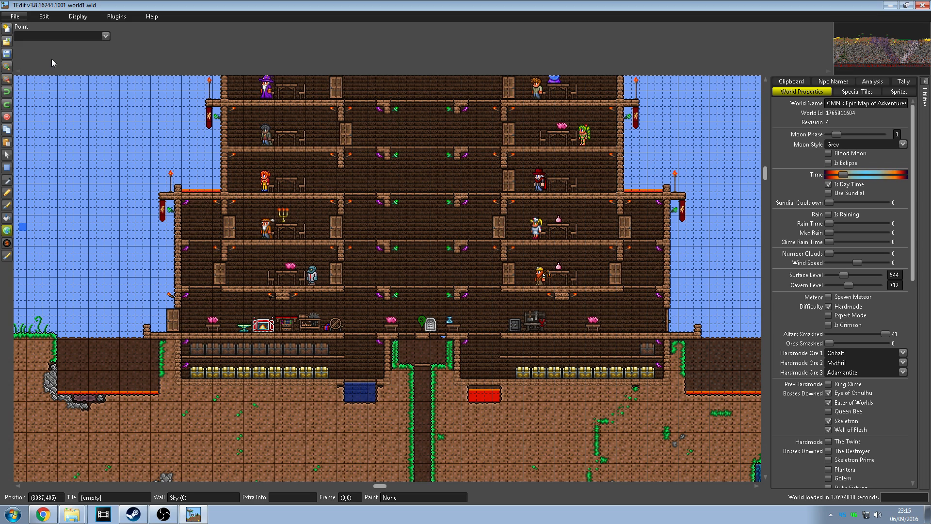
mouse_move(40, 54)
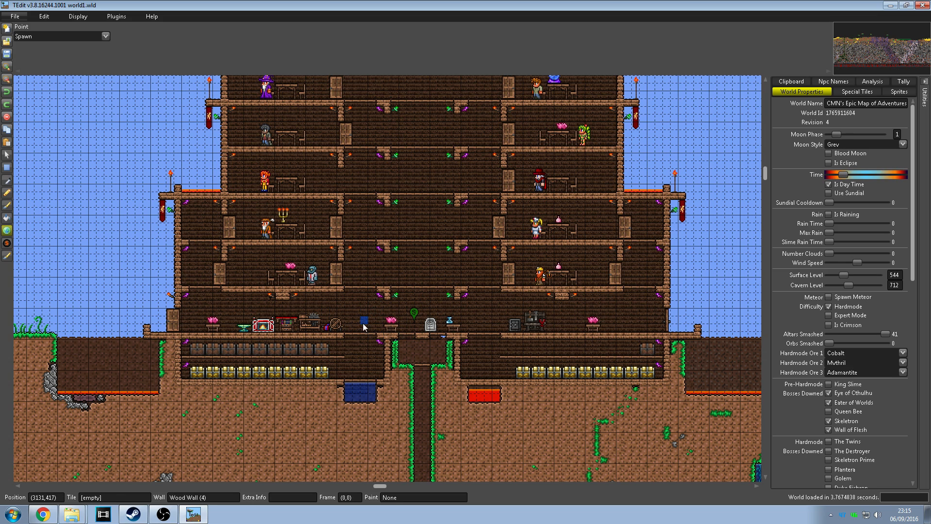
mouse_move(401, 288)
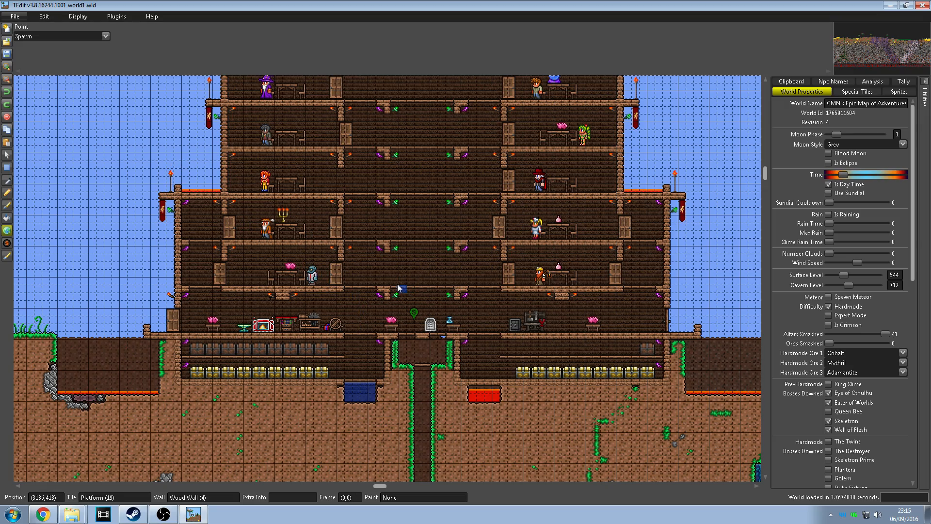
Step: Scroll the map from the NPC tower to open grassy surface terrain
scroll(down, 3)
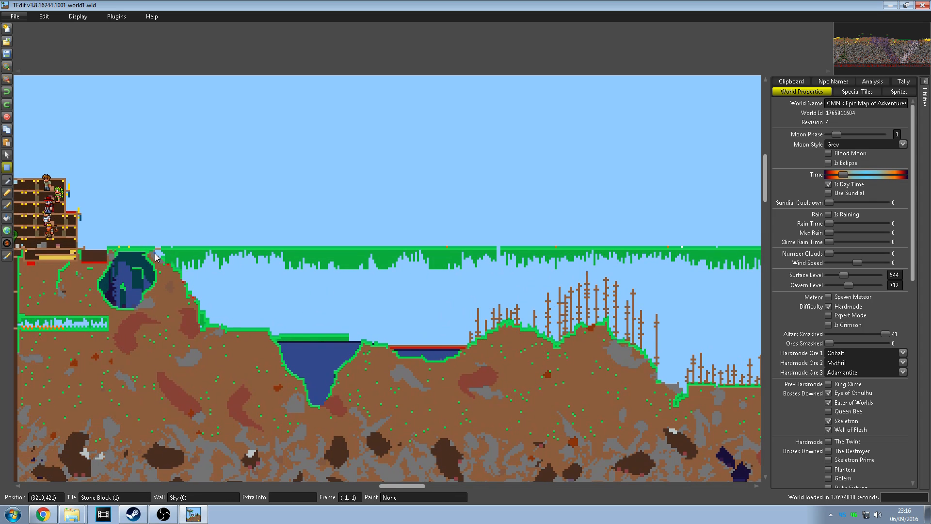
mouse_move(170, 273)
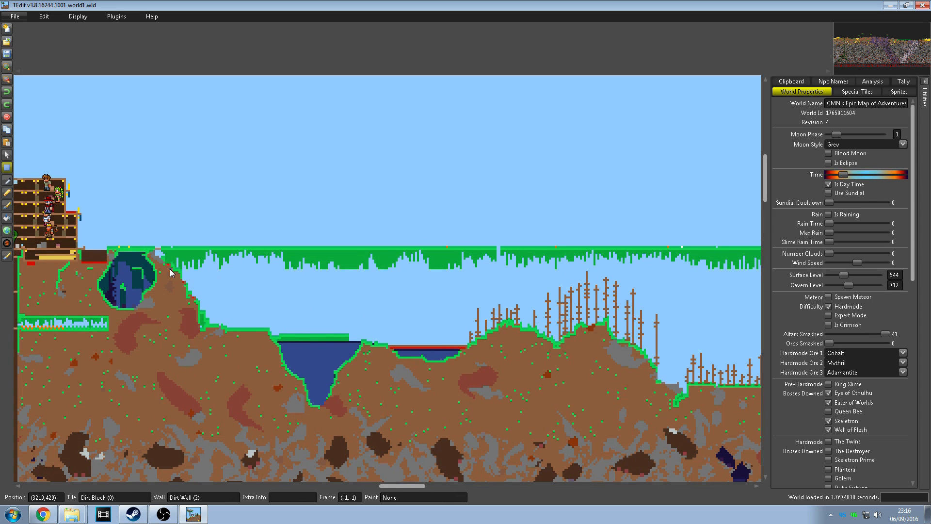
mouse_move(159, 256)
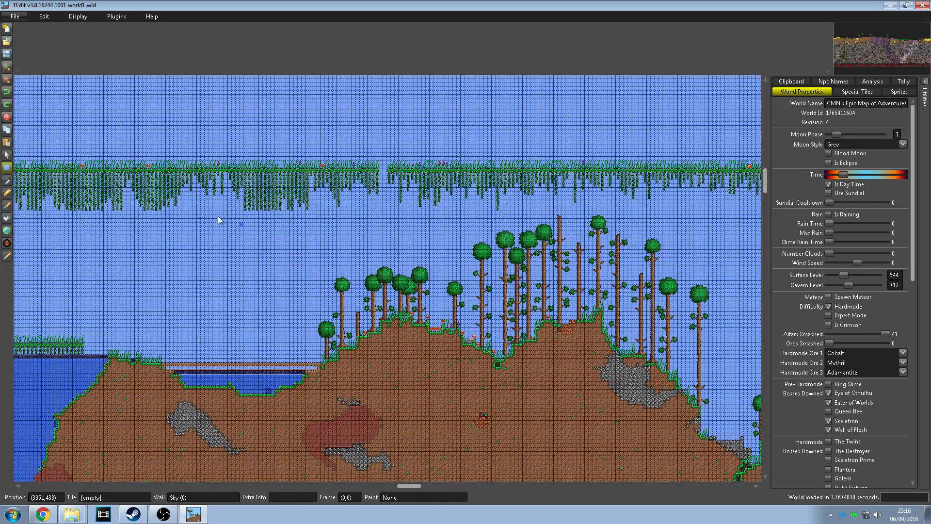
mouse_move(119, 187)
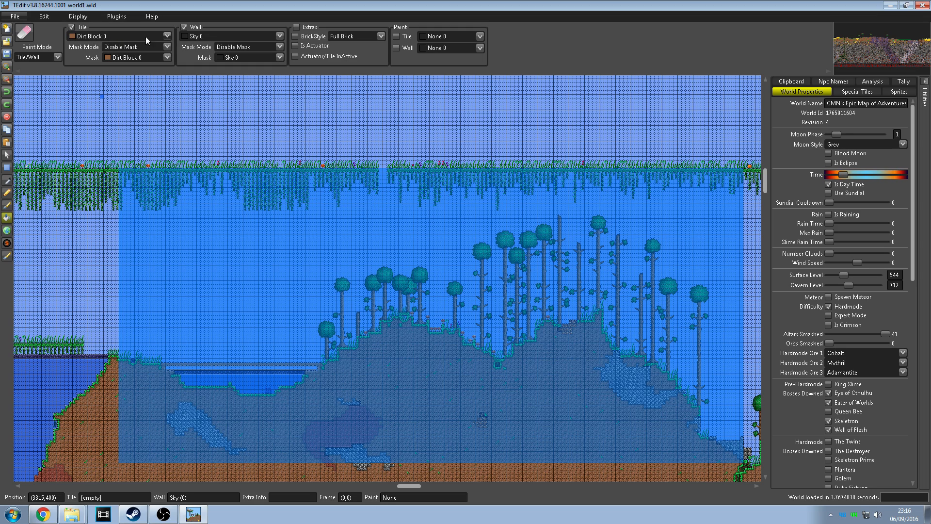
mouse_move(120, 159)
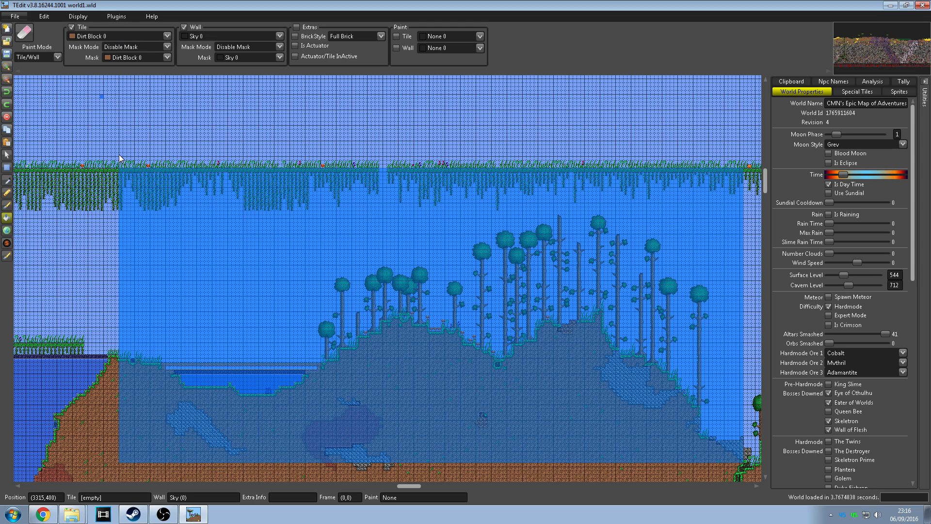
mouse_move(108, 63)
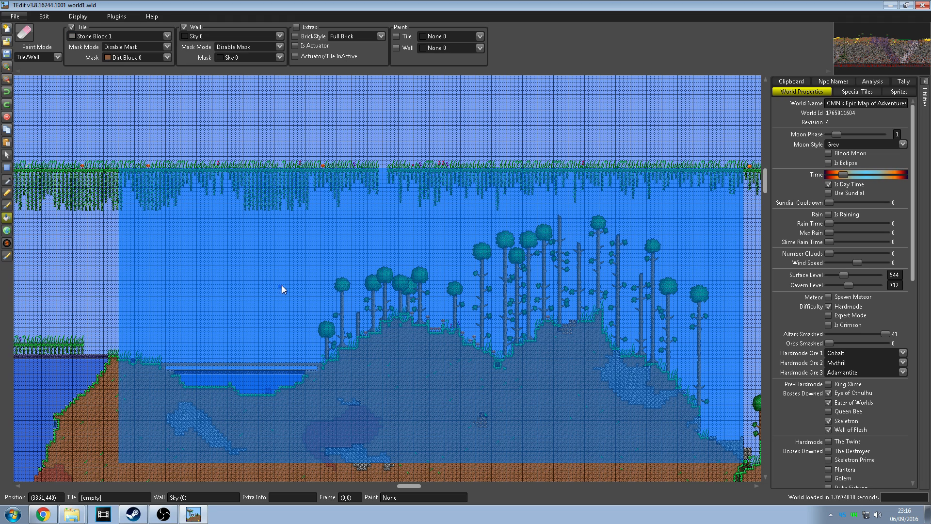
mouse_move(232, 278)
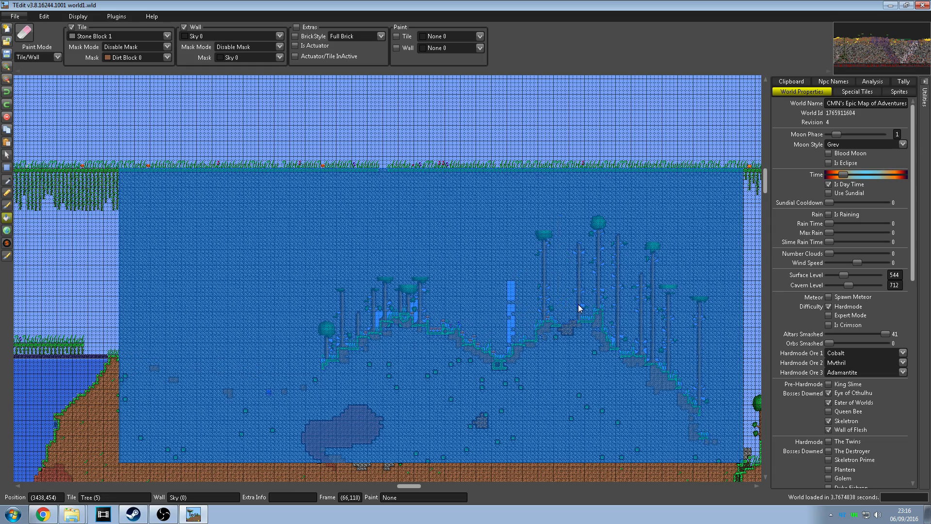
mouse_move(246, 243)
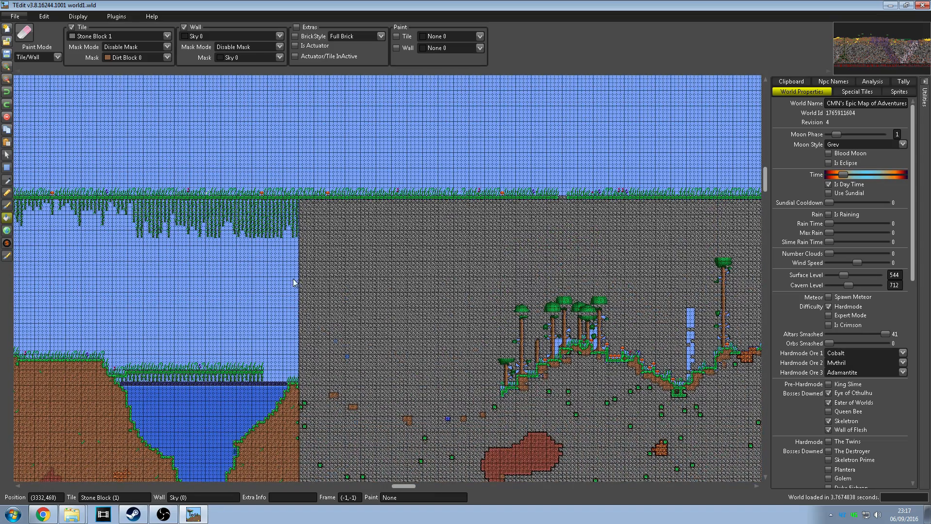
mouse_move(169, 274)
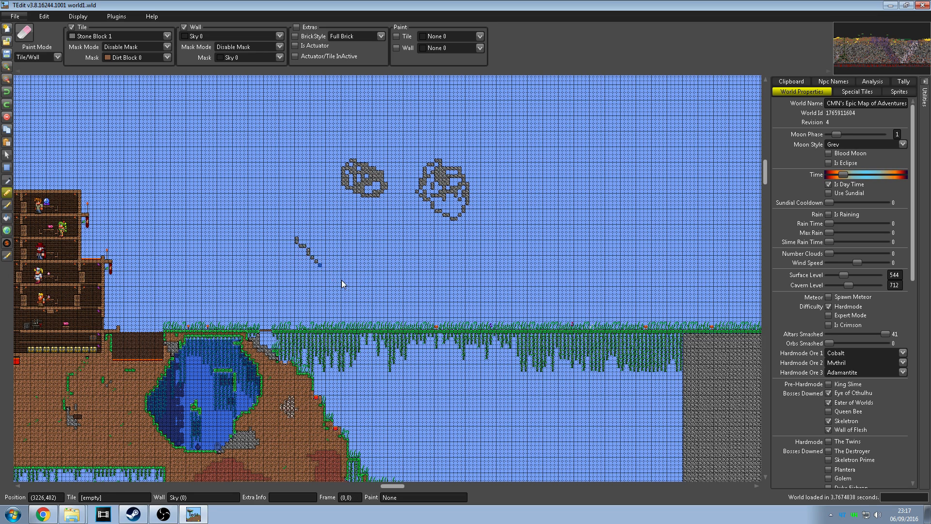
Step: Draw the smiley's wide stone mouth, then a stone bridge line across the sky
drag(297, 241, 523, 222)
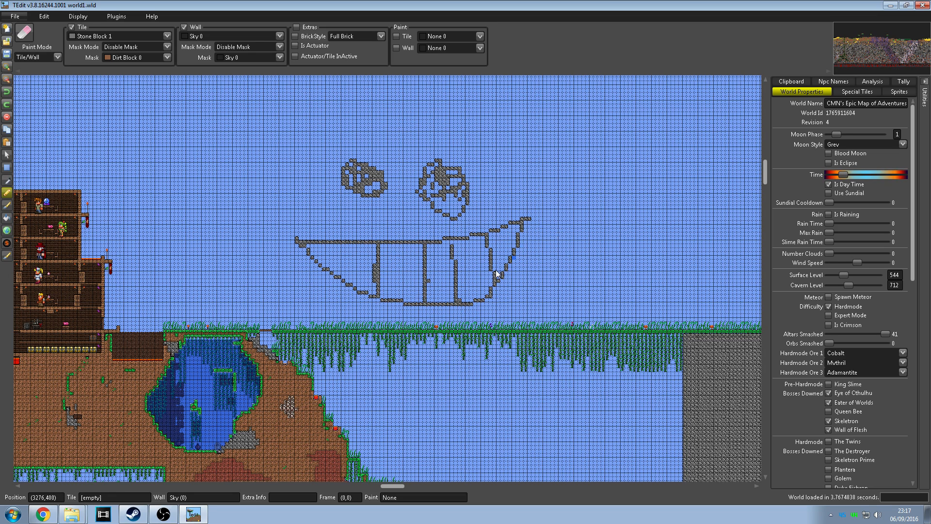
scroll(down, 3)
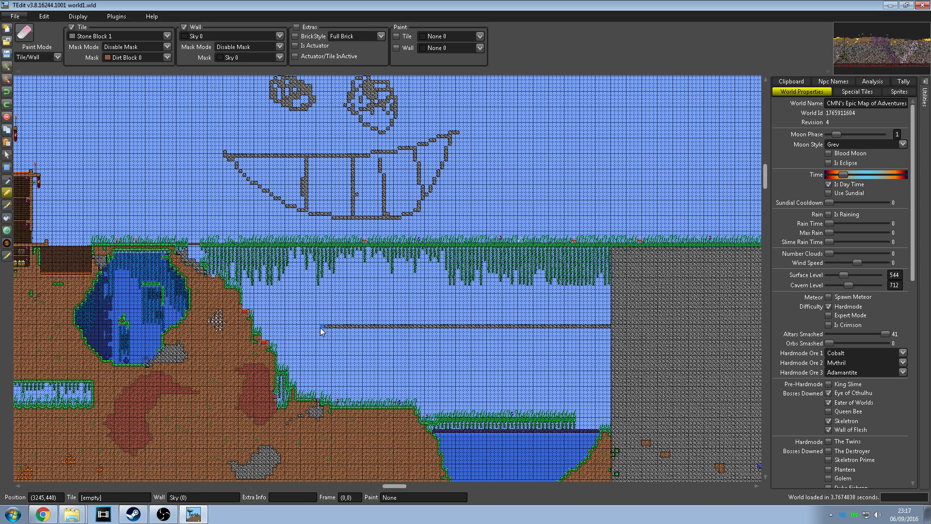
mouse_move(312, 330)
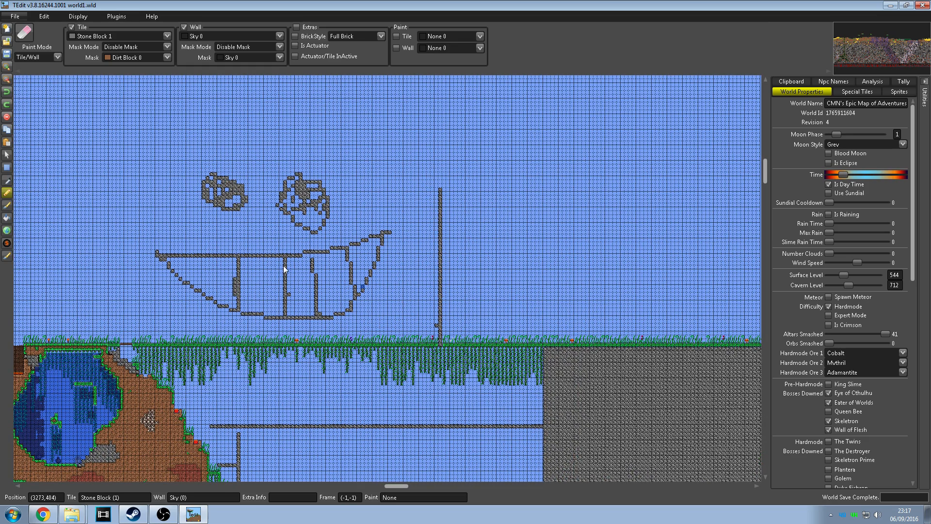
mouse_move(312, 222)
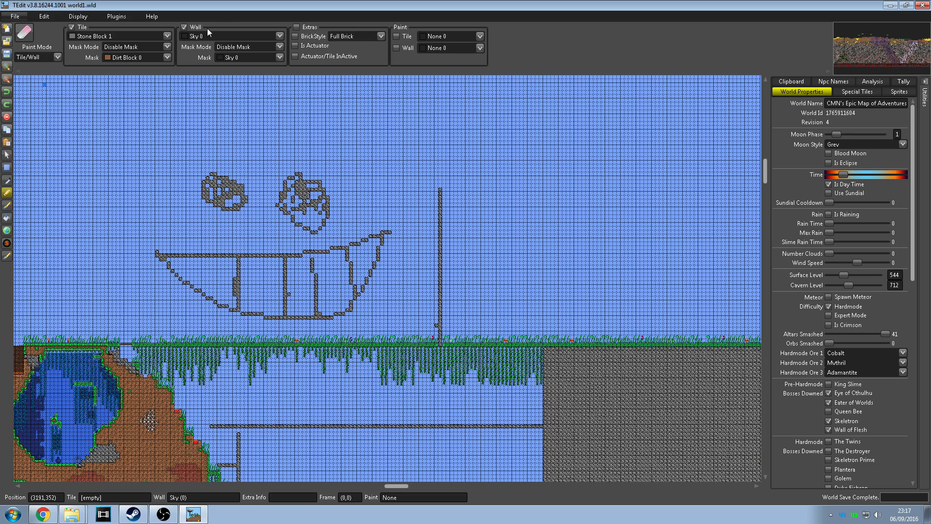
mouse_move(217, 179)
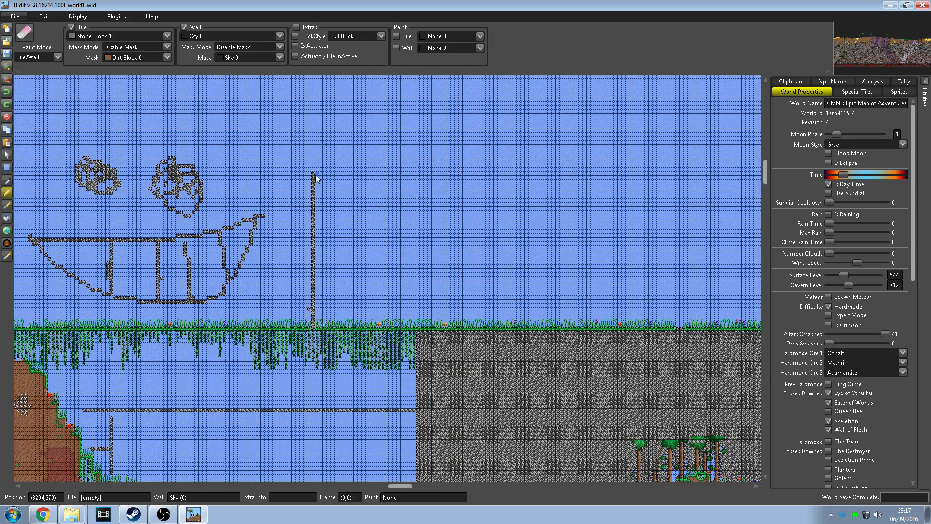
drag(313, 176, 413, 171)
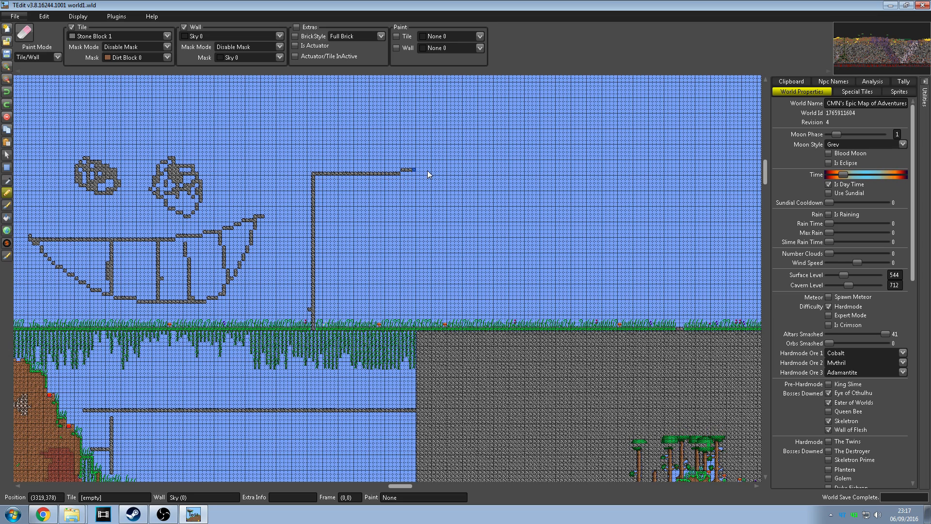
drag(404, 172, 513, 181)
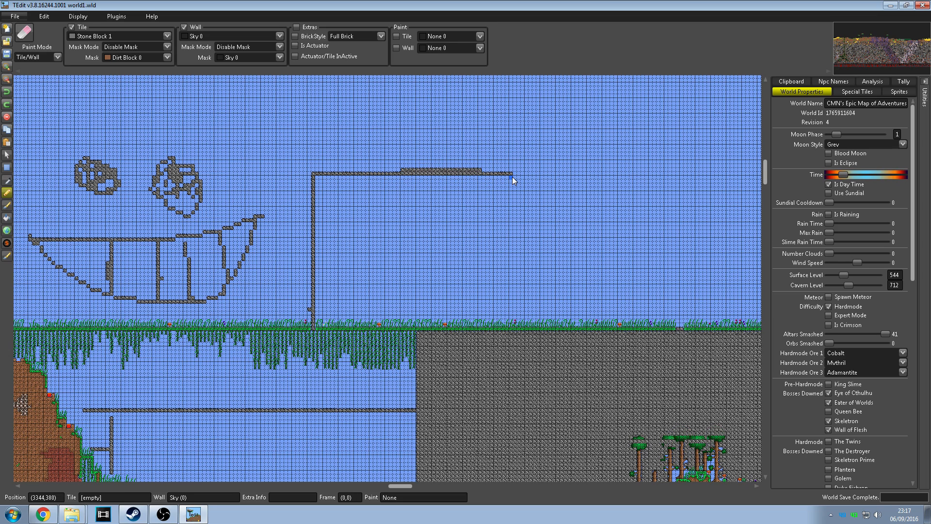
drag(512, 178, 527, 249)
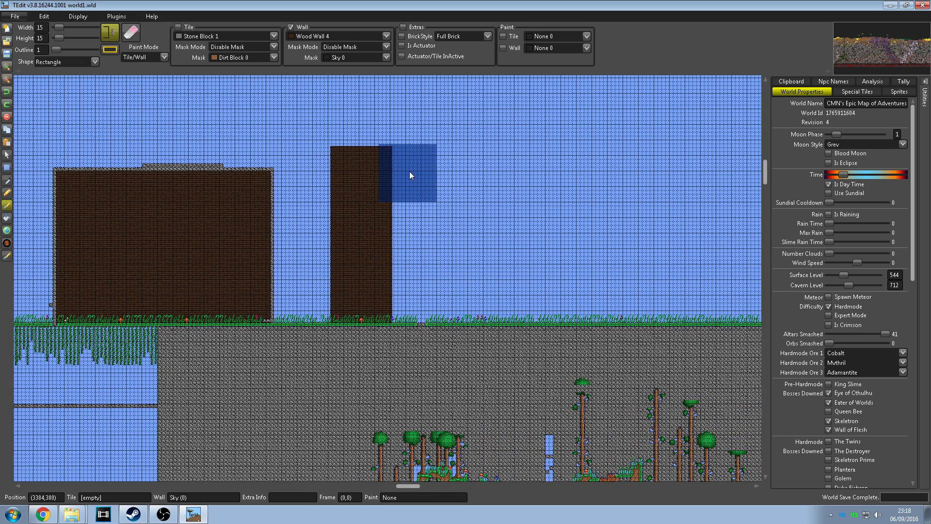
Step: Paint Wood Wall across the sky to fill in the second house block
drag(410, 175, 638, 178)
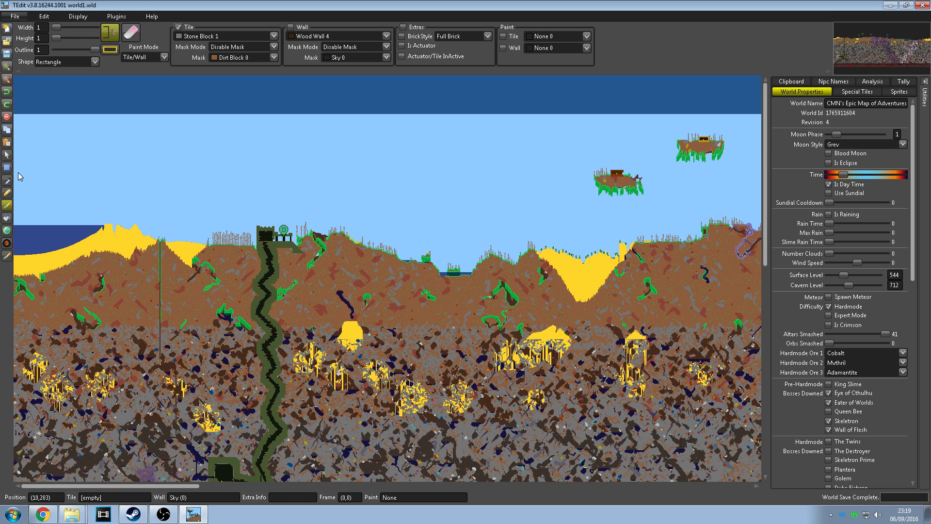
mouse_move(16, 172)
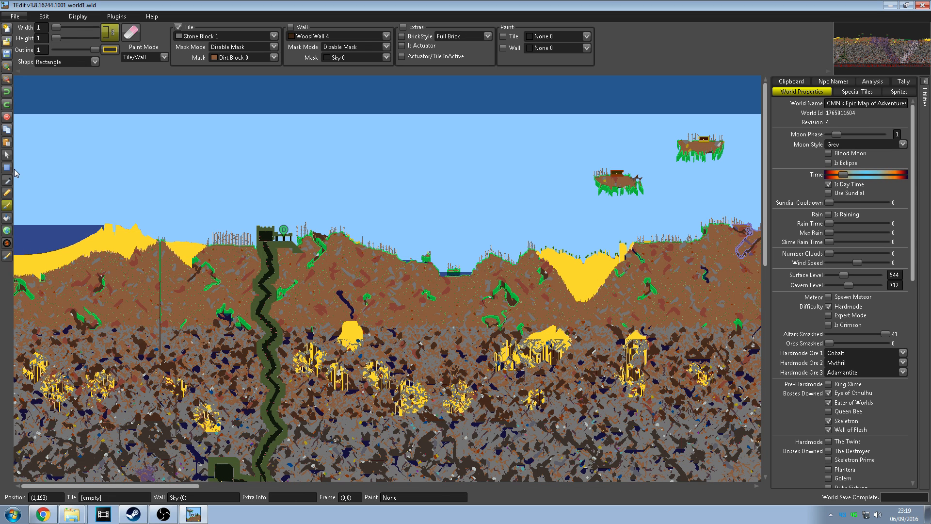
Step: Pan the map to bring the floating sky islands into view
drag(13, 172, 271, 177)
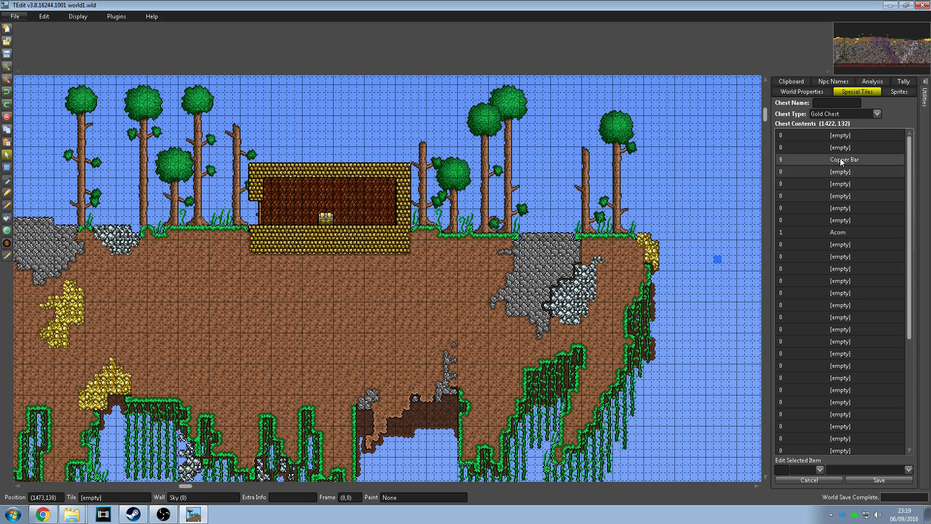
Step: Select the empty second slot of the sky island's gold chest
click(839, 146)
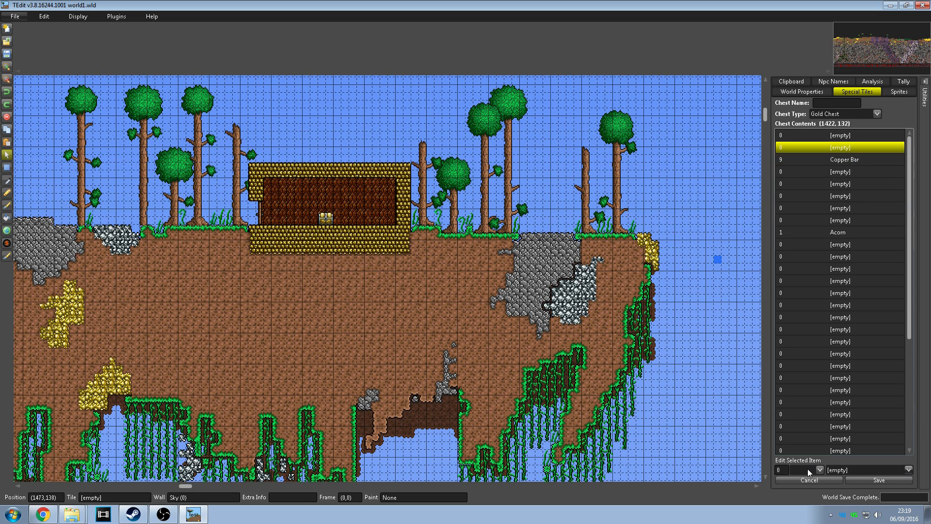
mouse_move(825, 362)
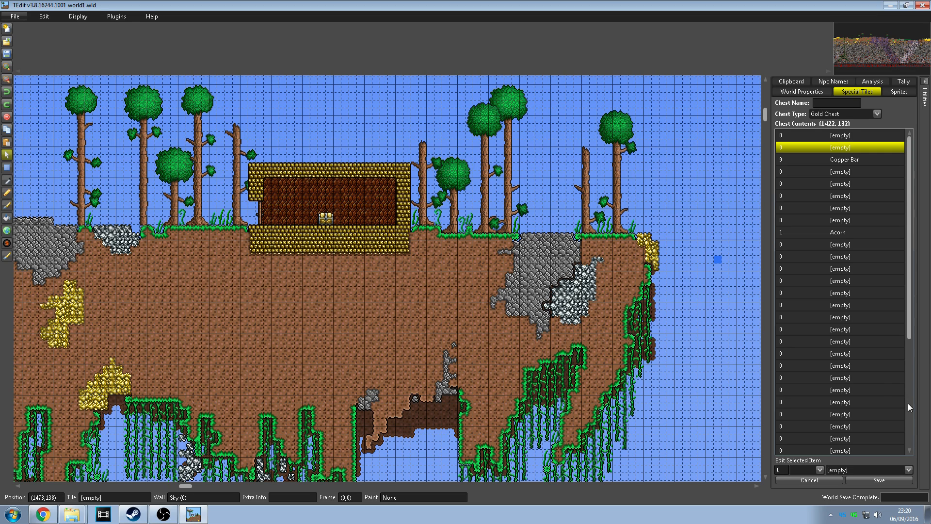
mouse_move(888, 416)
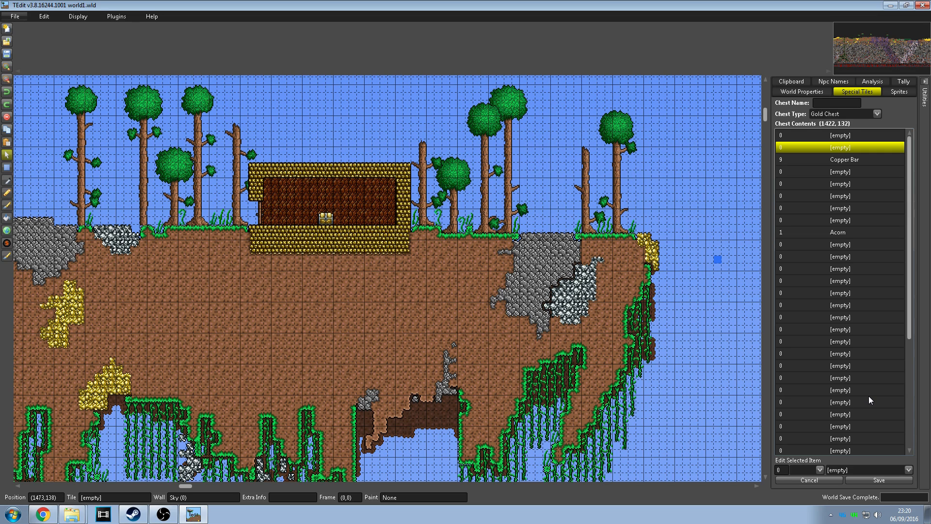
mouse_move(869, 406)
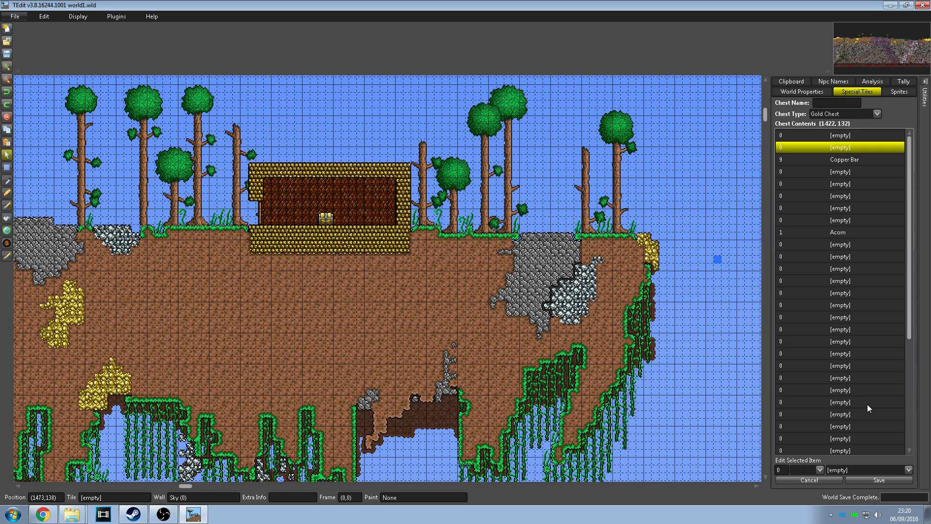
Step: Fill the chest slots with an Adept Shiny Red Balloon and a '5' Statue
click(867, 470)
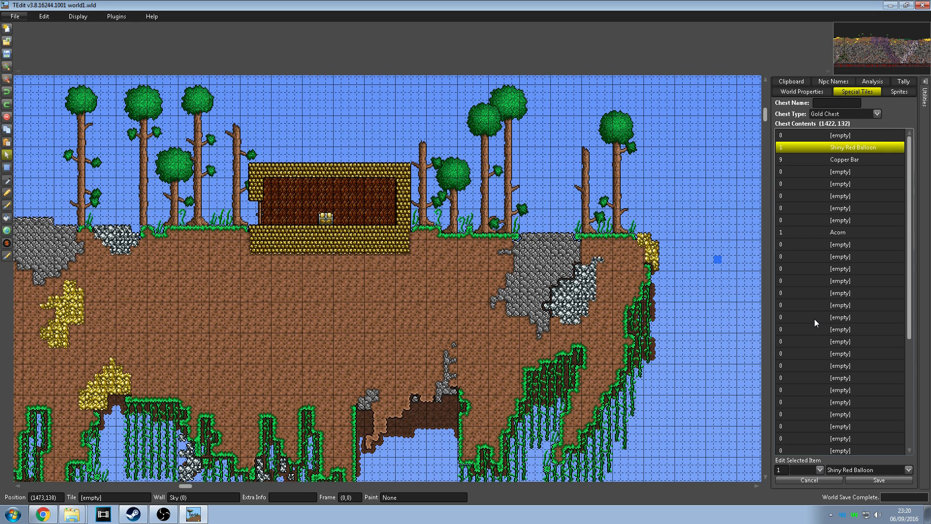
mouse_move(815, 402)
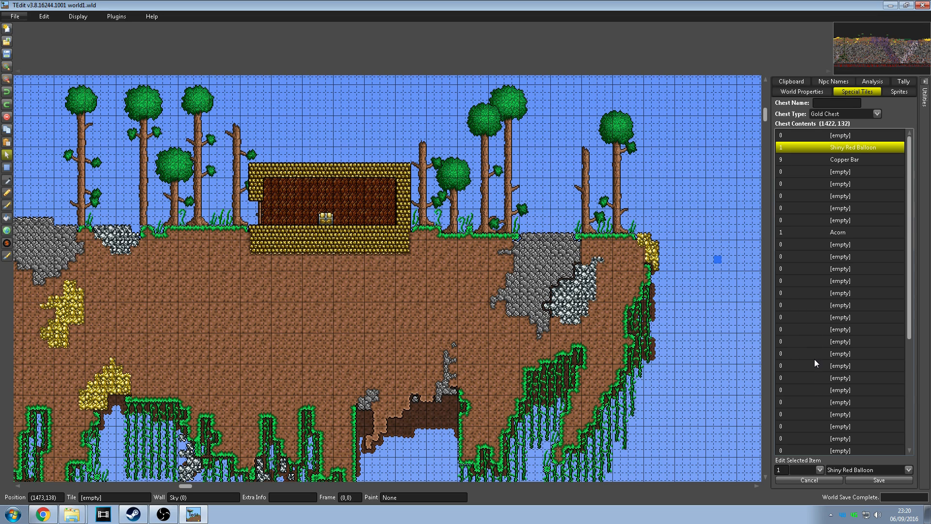
mouse_move(816, 417)
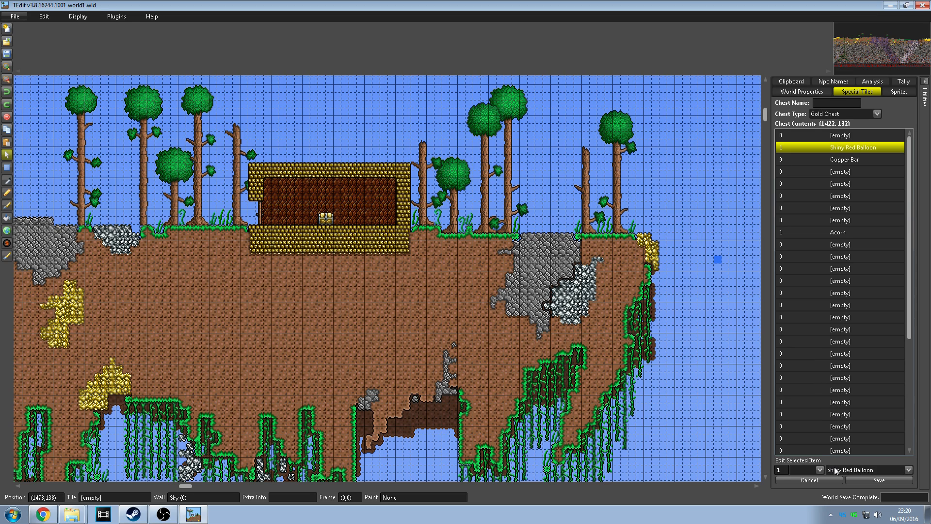
mouse_move(812, 310)
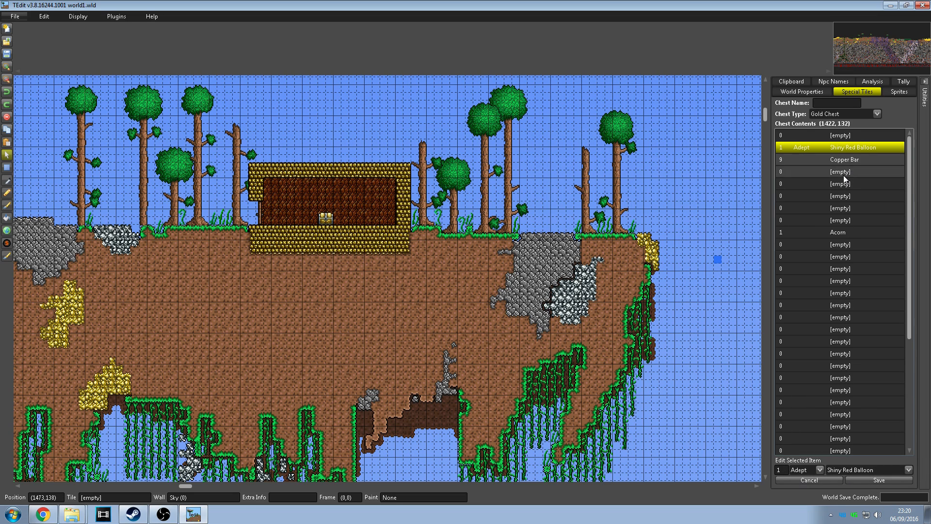
click(839, 171)
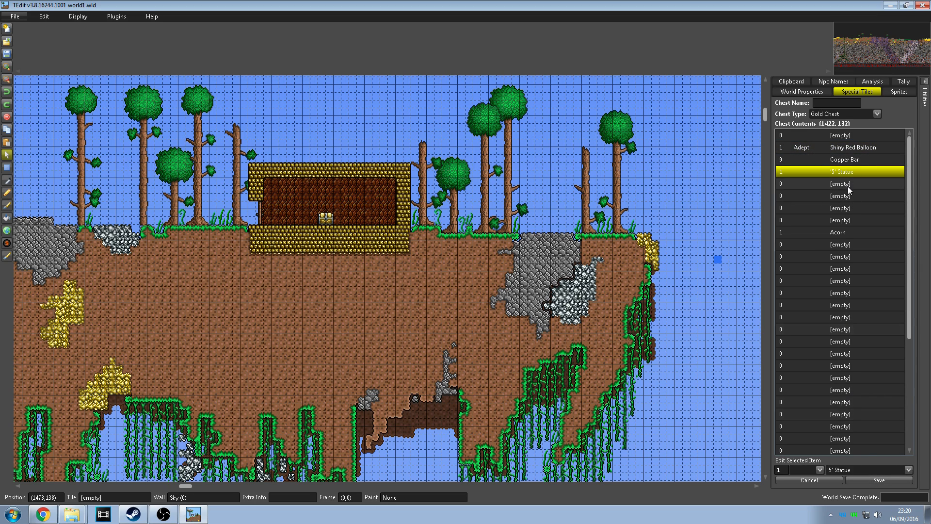
click(840, 184)
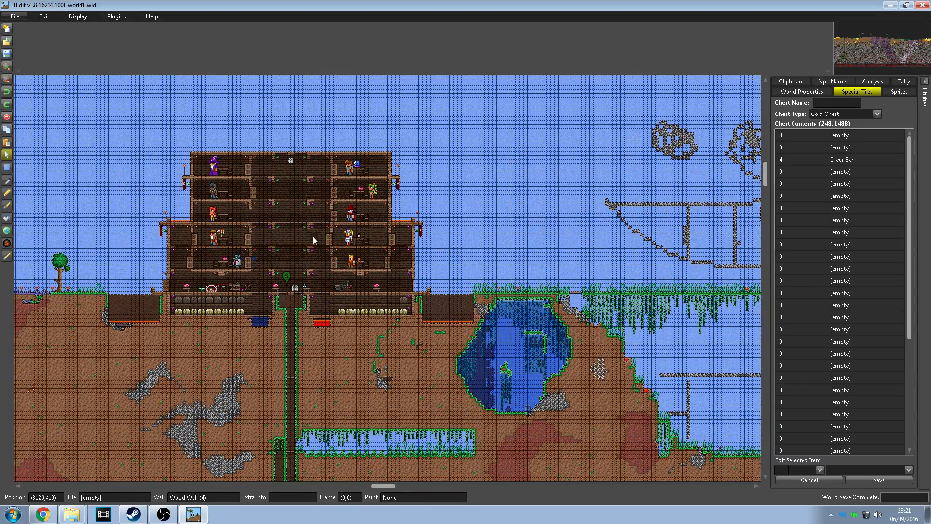
Step: Scroll the map right to view the surface around the NPC tower
scroll(right, 3)
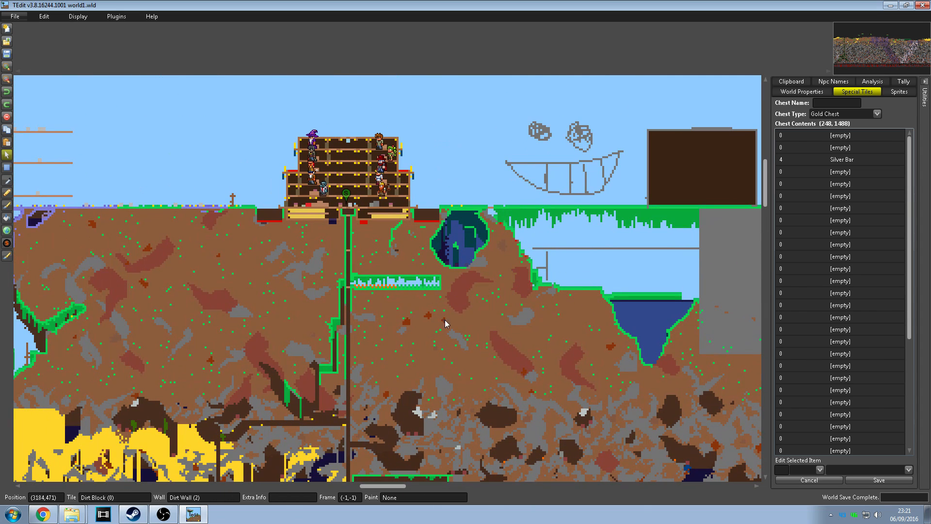
mouse_move(505, 316)
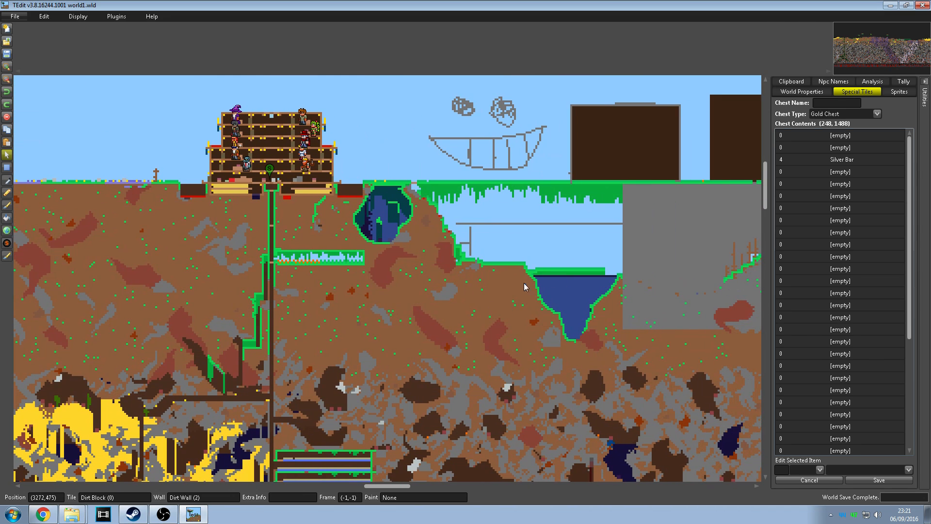
mouse_move(532, 291)
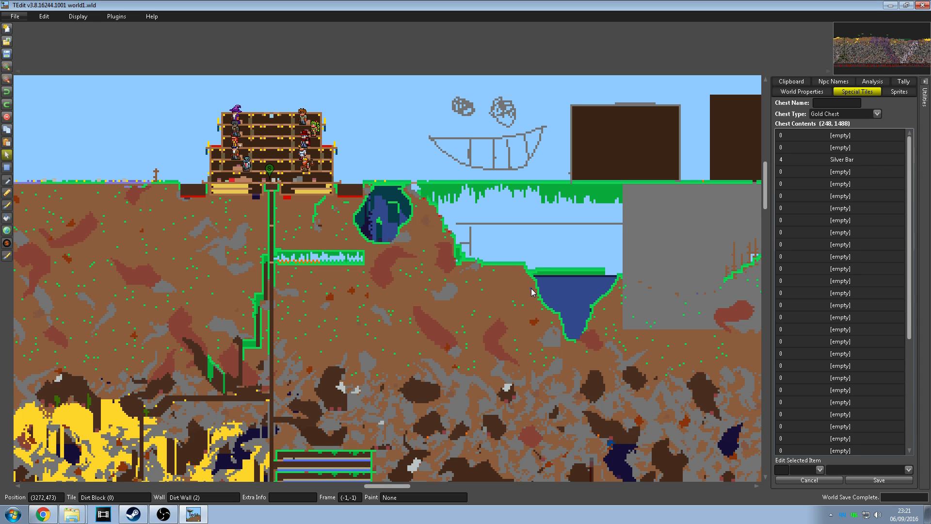
mouse_move(434, 285)
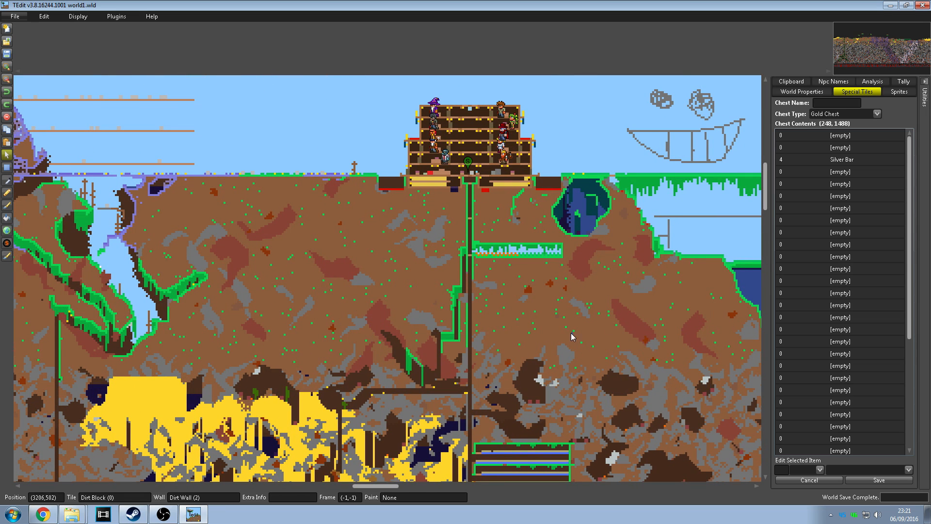
mouse_move(425, 341)
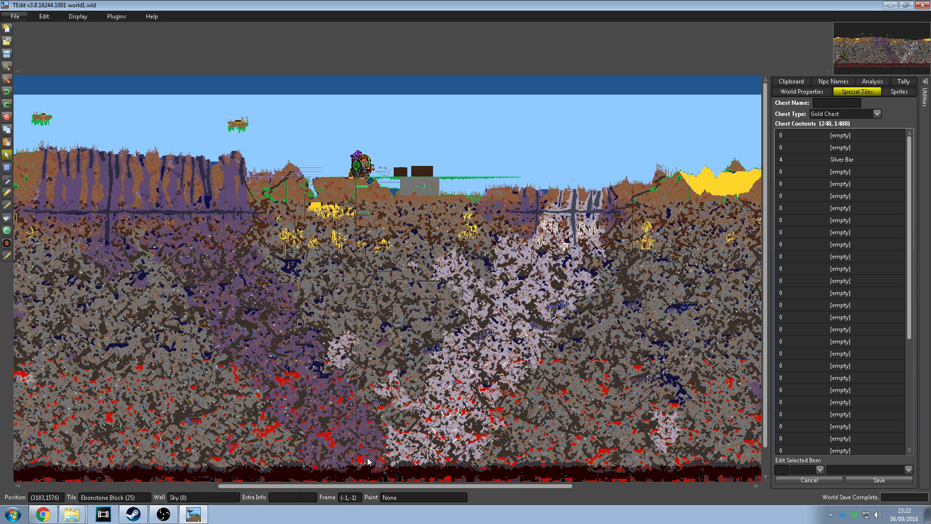
mouse_move(722, 468)
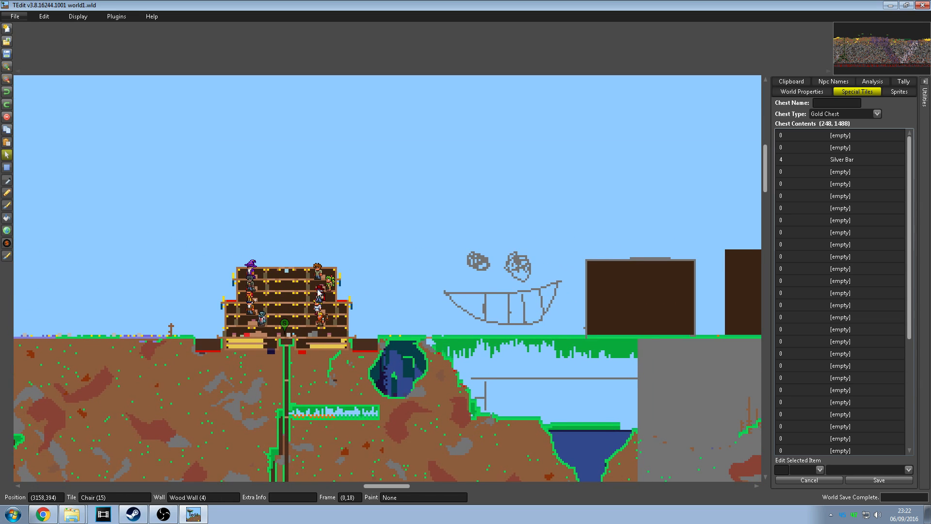
mouse_move(286, 277)
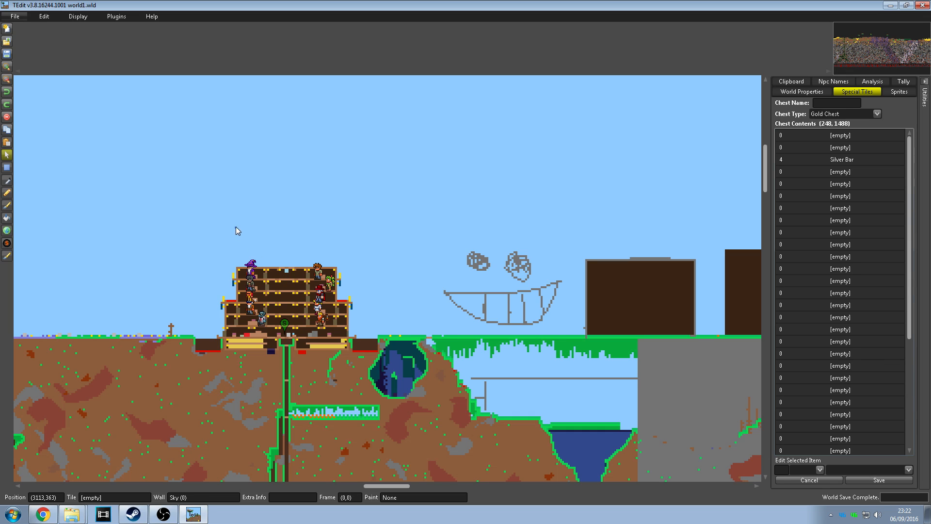
mouse_move(290, 119)
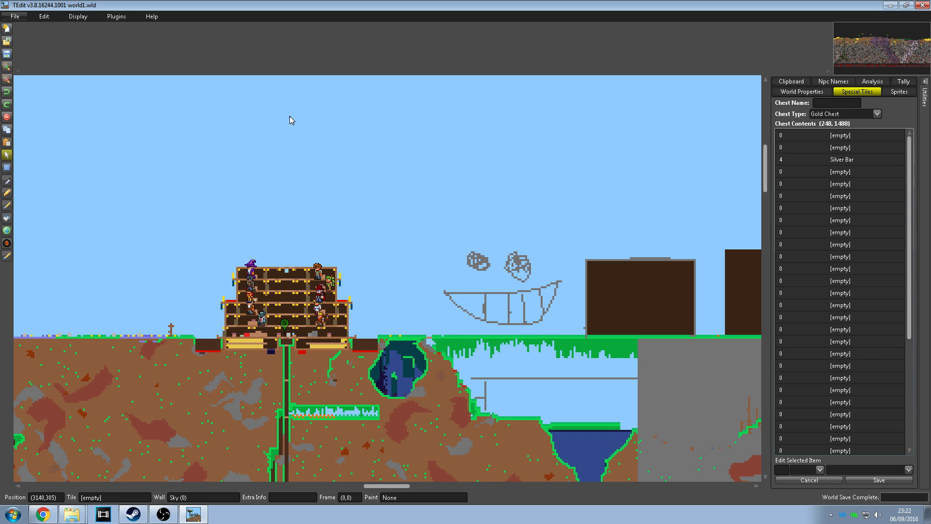
mouse_move(505, 375)
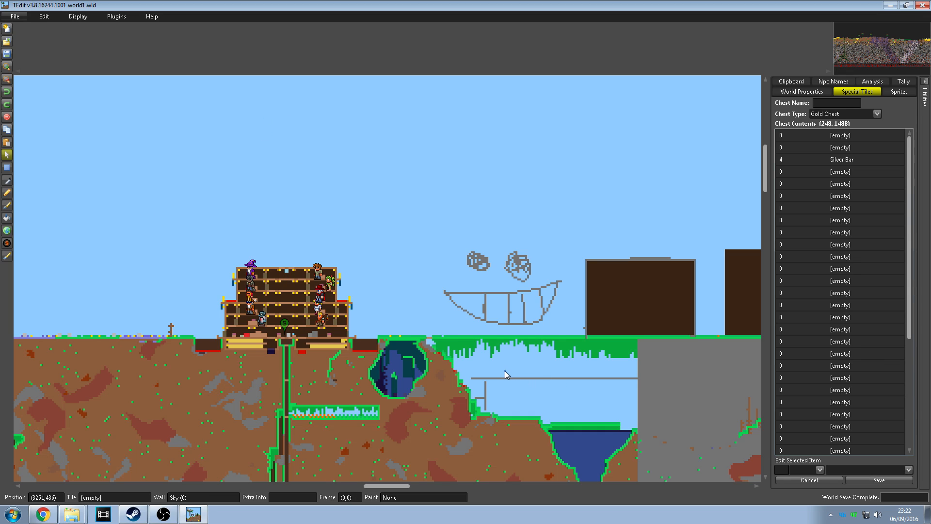
mouse_move(268, 413)
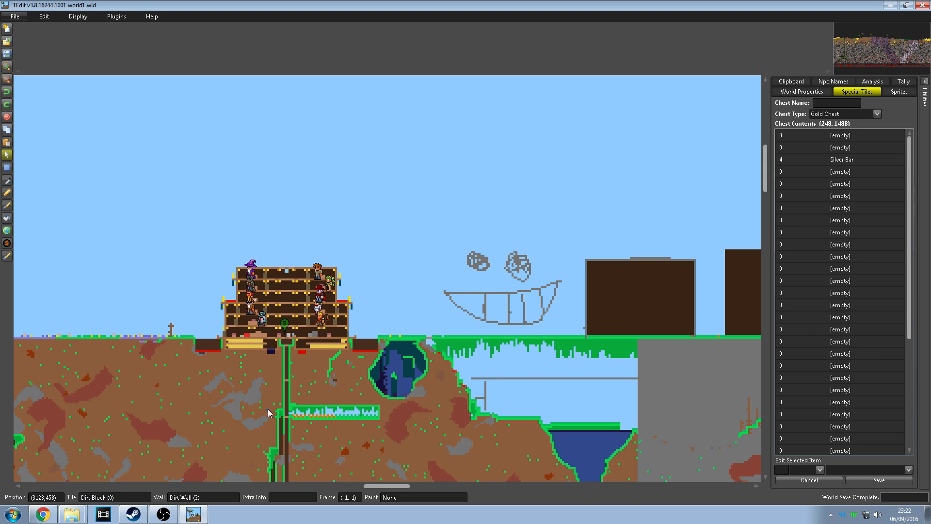
mouse_move(508, 354)
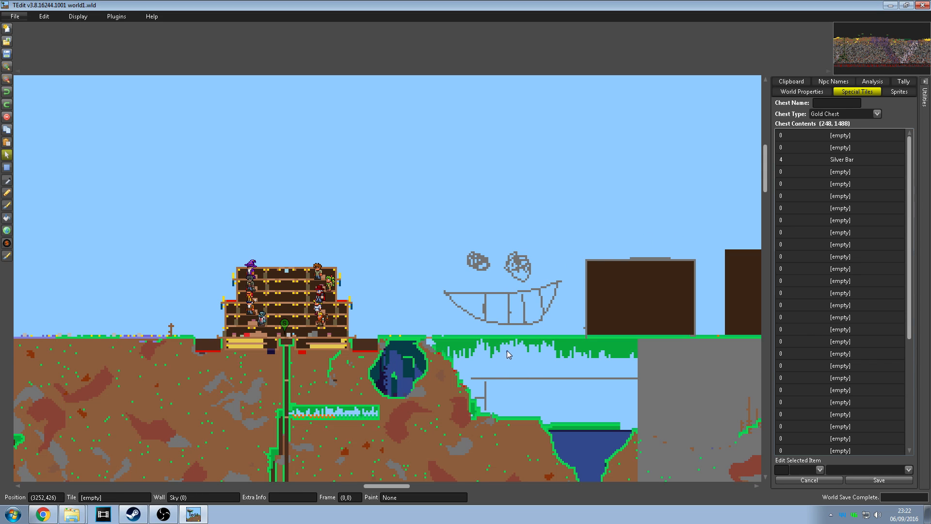
mouse_move(463, 420)
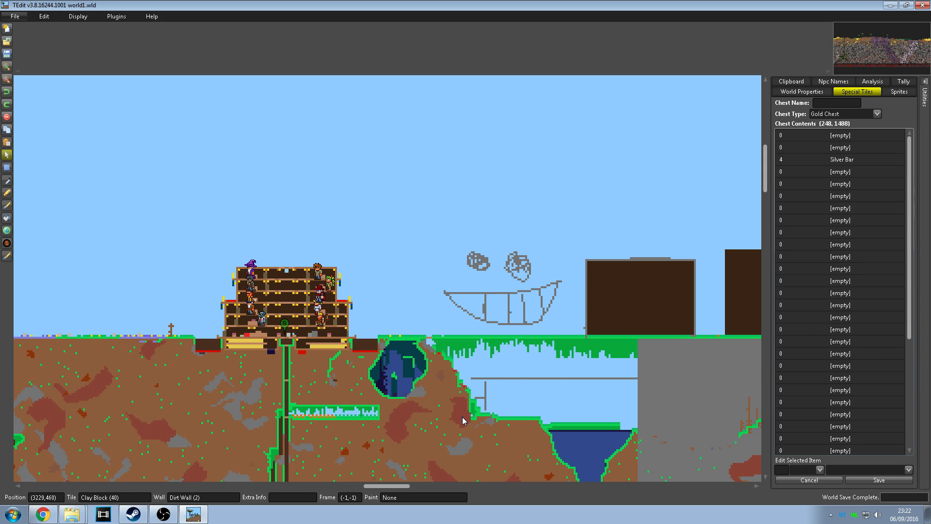